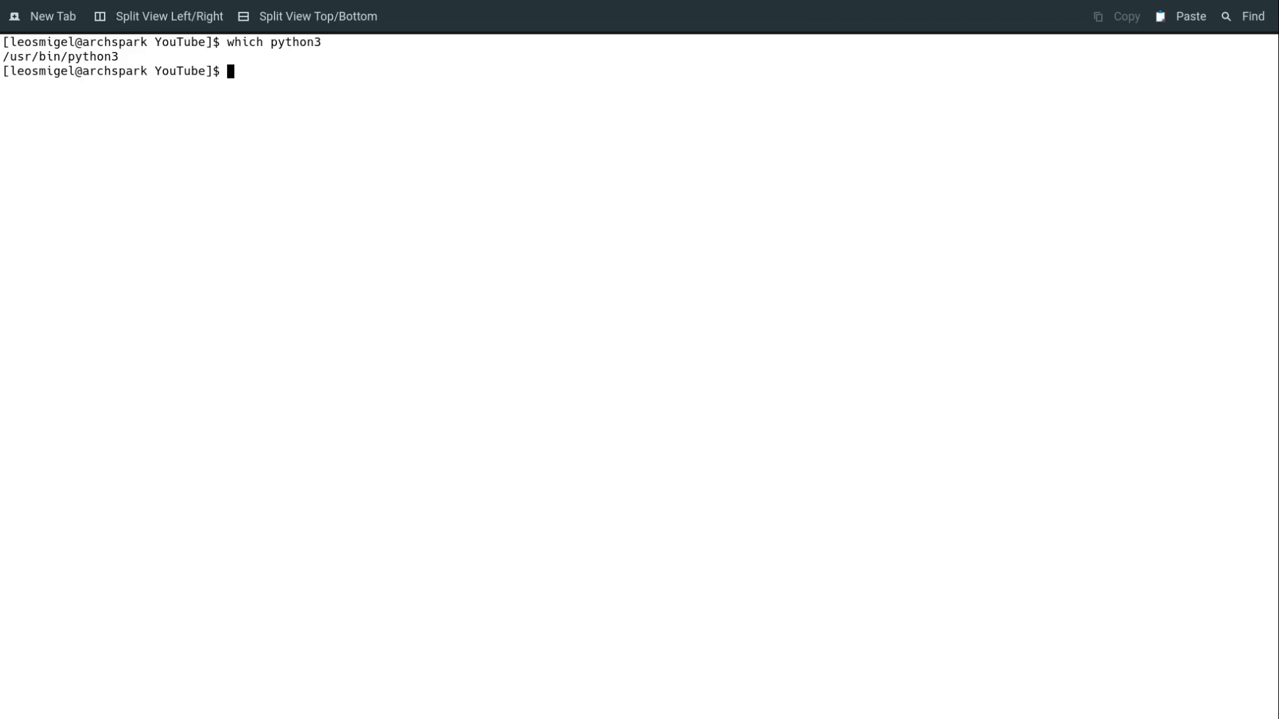
# Create a Python virtual environment named venv with 'python3 -m venv venv'
pyautogui.write('python')
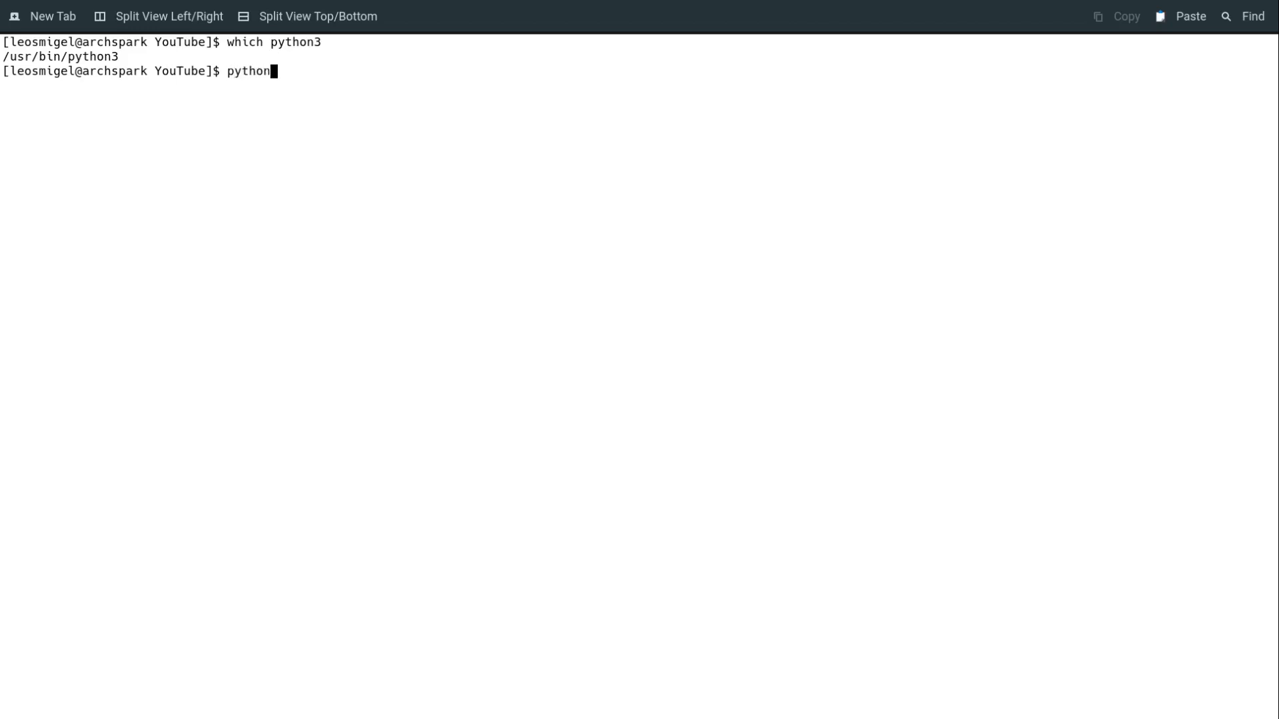
pyautogui.write('3 -m v')
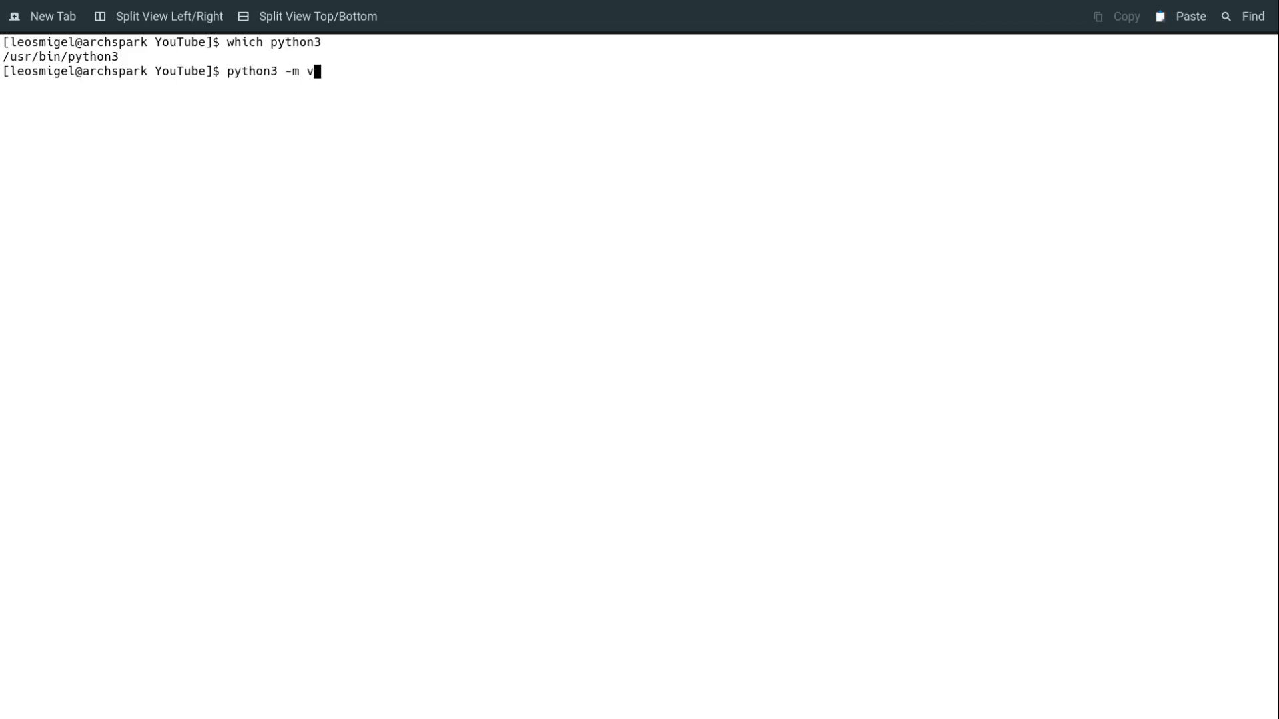
pyautogui.write('env')
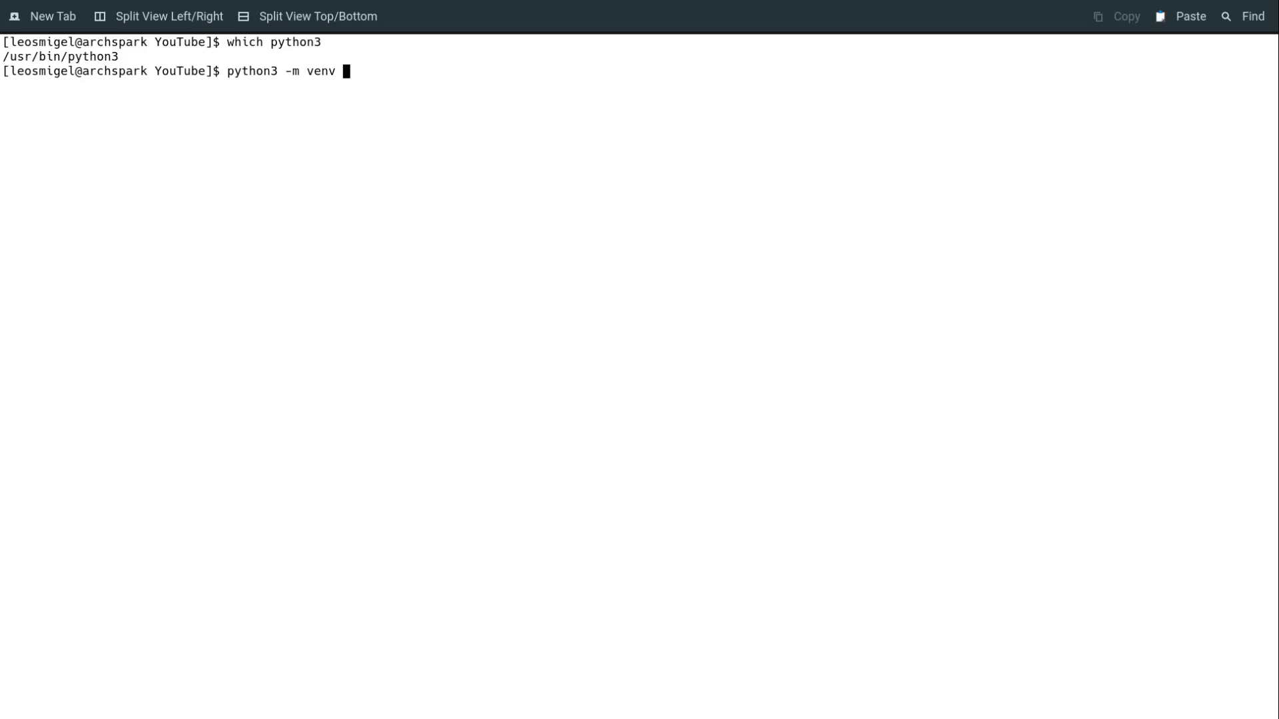
# List the directory to confirm venv exists and check python3 still uses the system path
pyautogui.write('l')
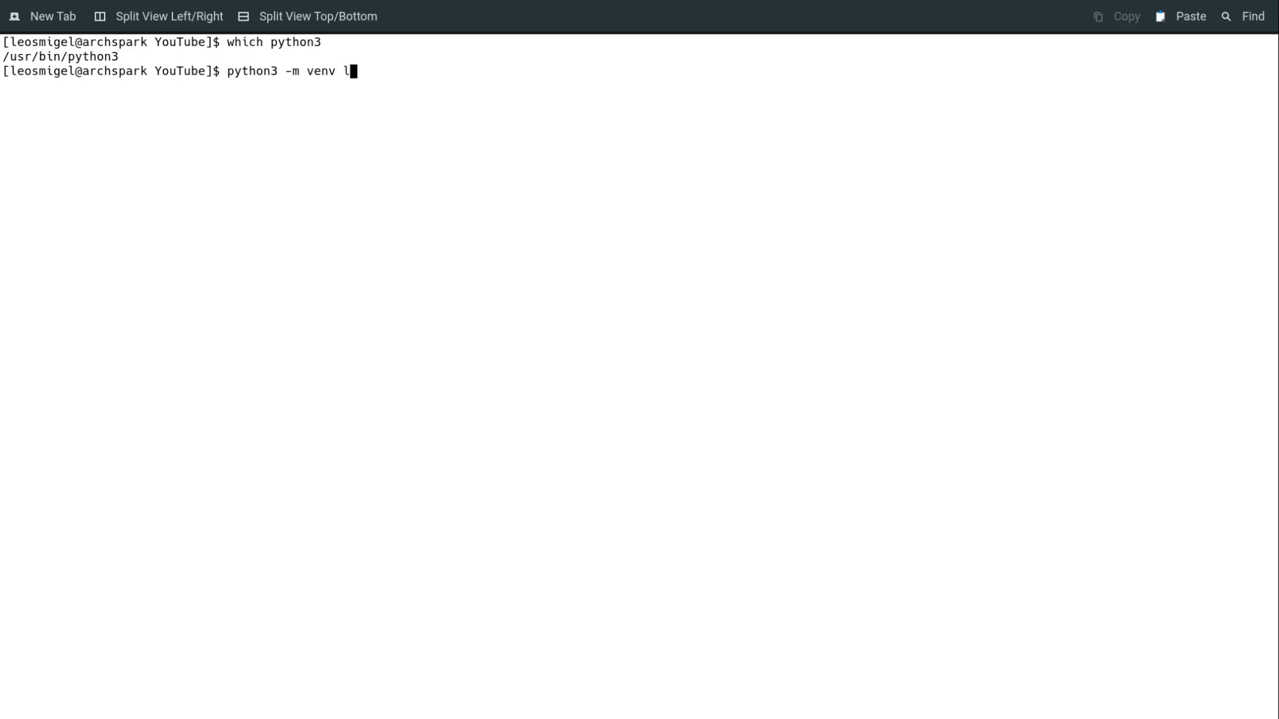
pyautogui.write('eos')
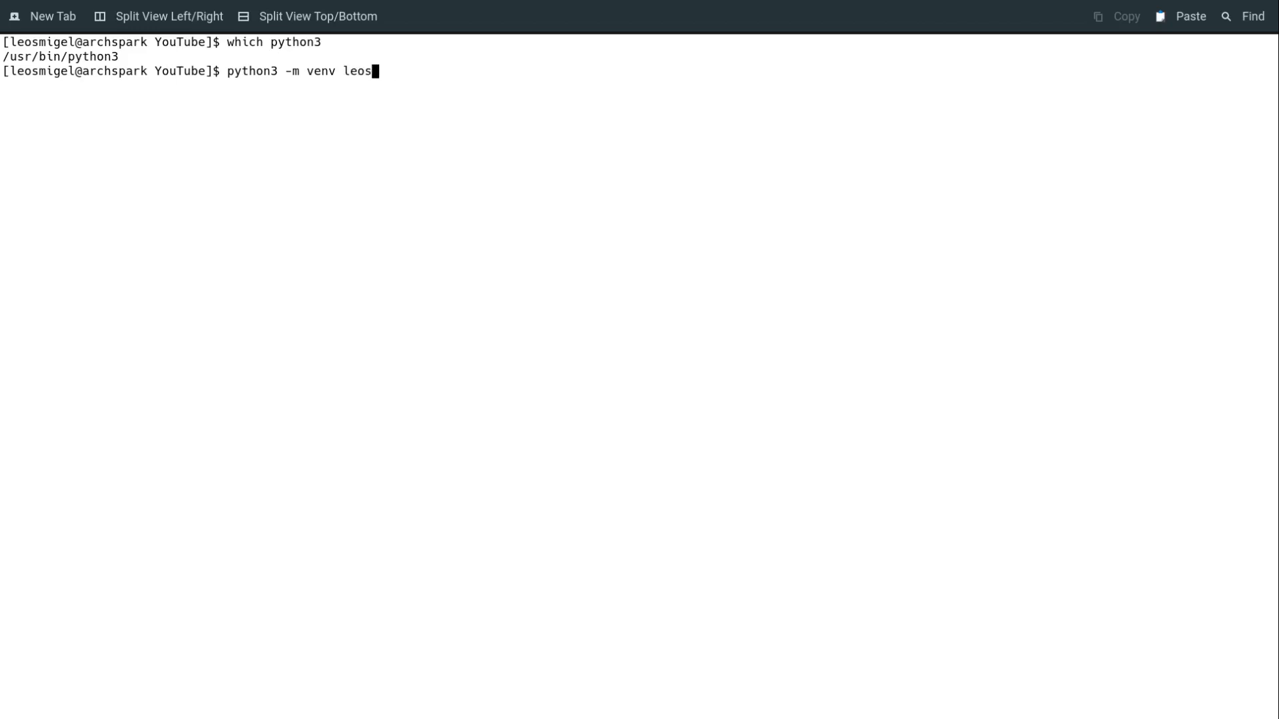
pyautogui.write('venv')
pyautogui.write('ls -l')
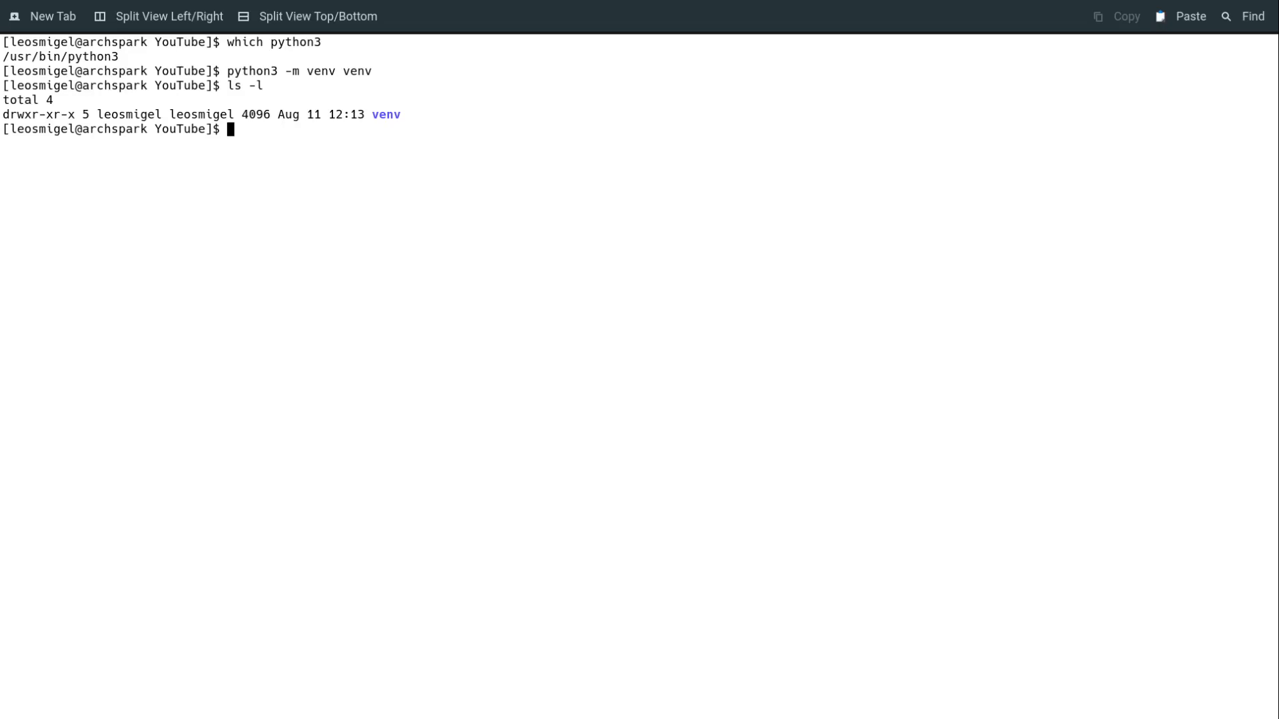
pyautogui.write('which python3')
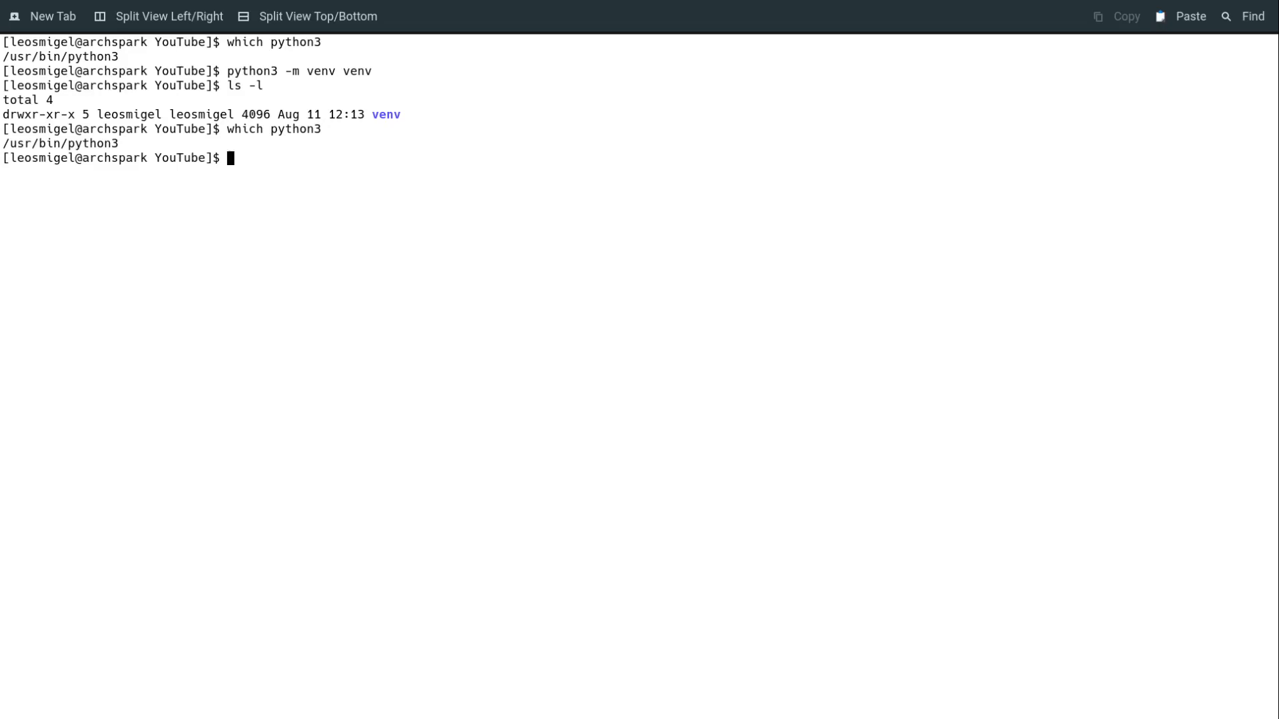
# Run 'source venv/bin/activate' and confirm python3 resolves to the venv interpreter
pyautogui.write('source v')
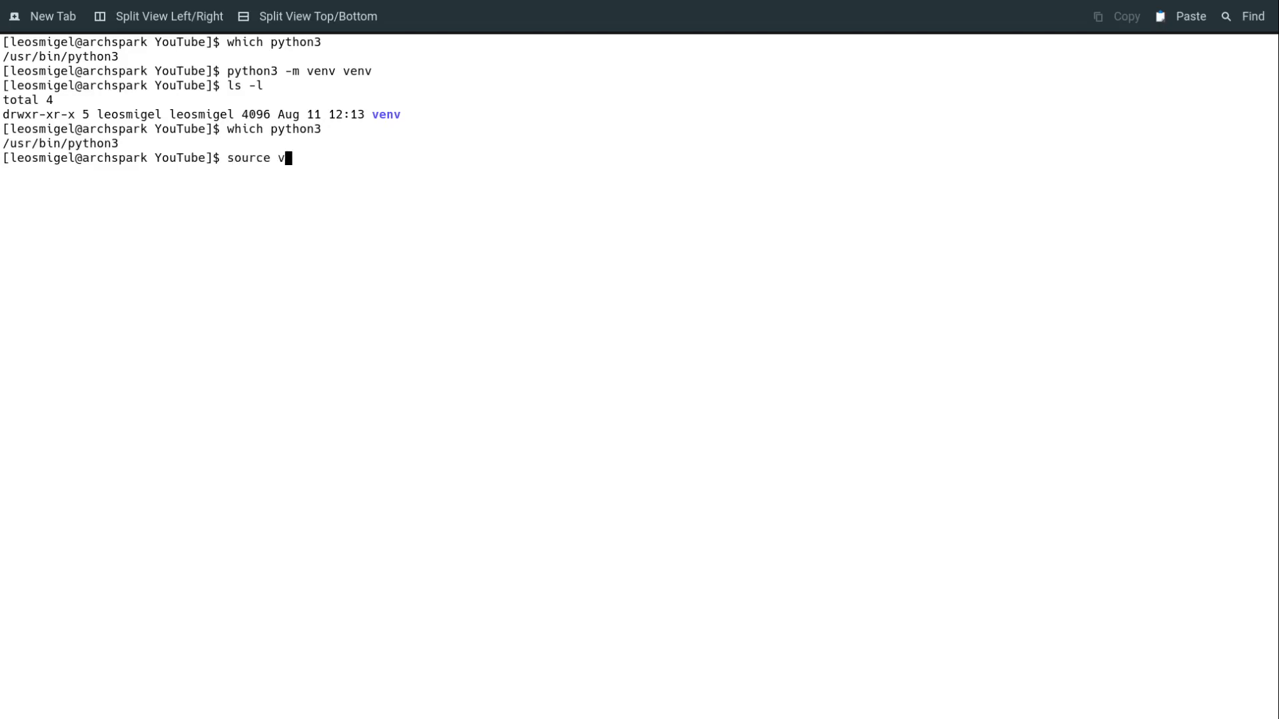
pyautogui.write('env/bin/activate')
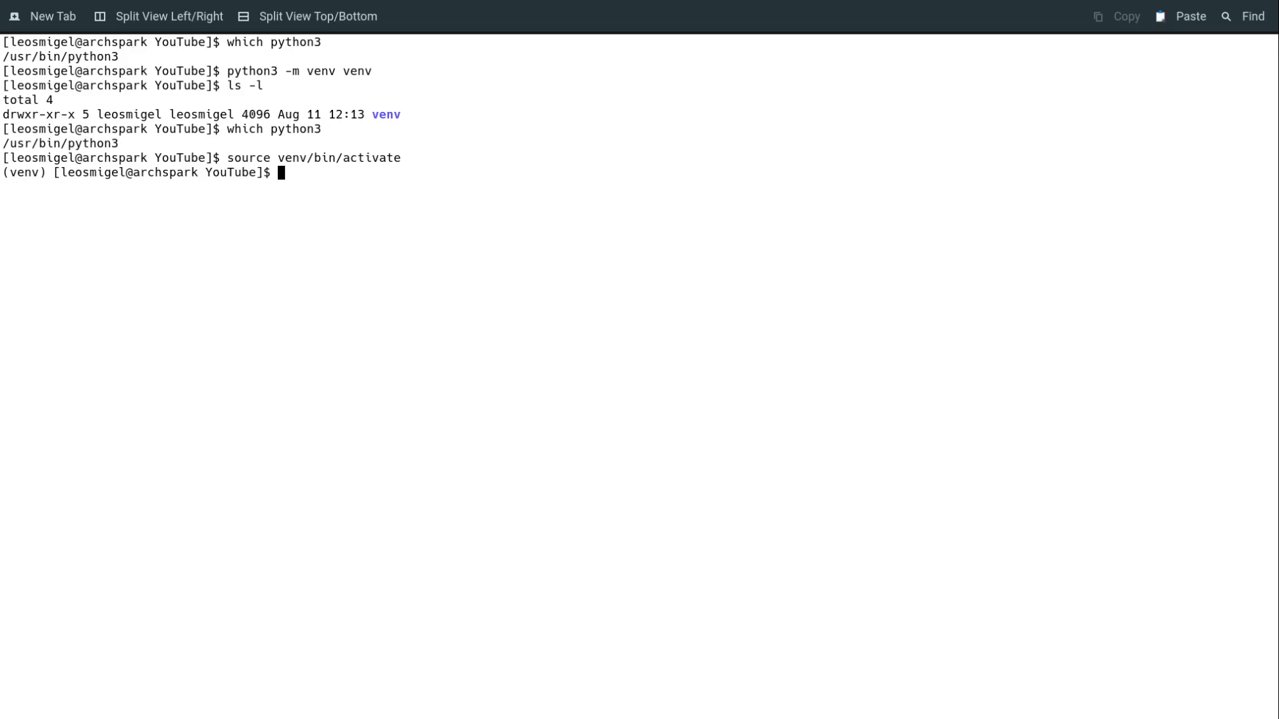
pyautogui.write('which python3')
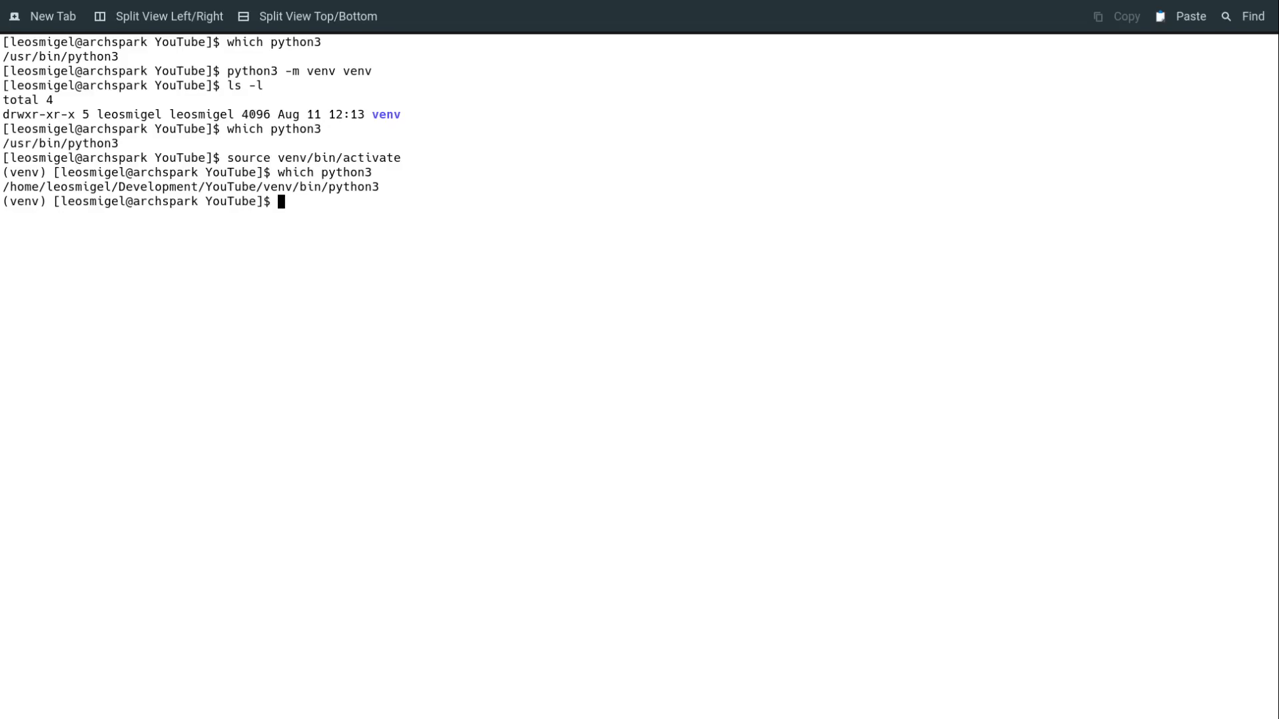
# List packages, upgrade pip to 21.2.3, install pandas 1.3.1, then re-list packages
pyautogui.write('pip list')
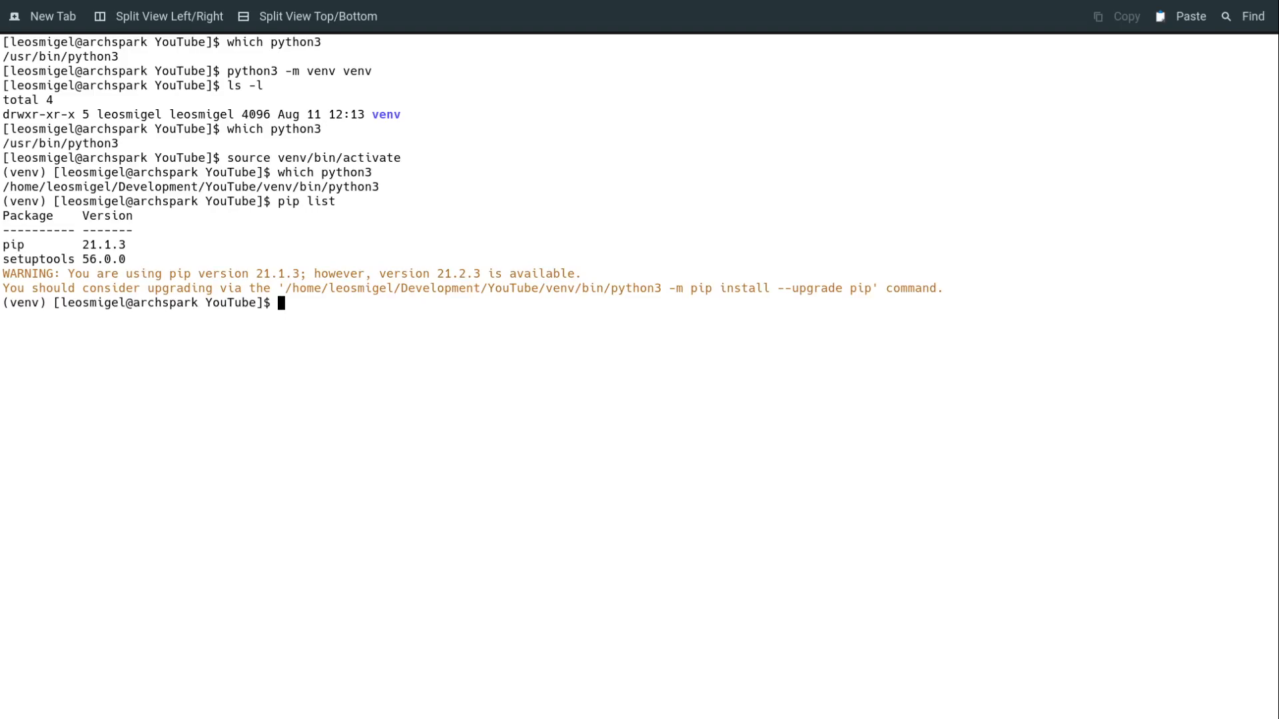
pyautogui.write('python -m pip install --upgrade')
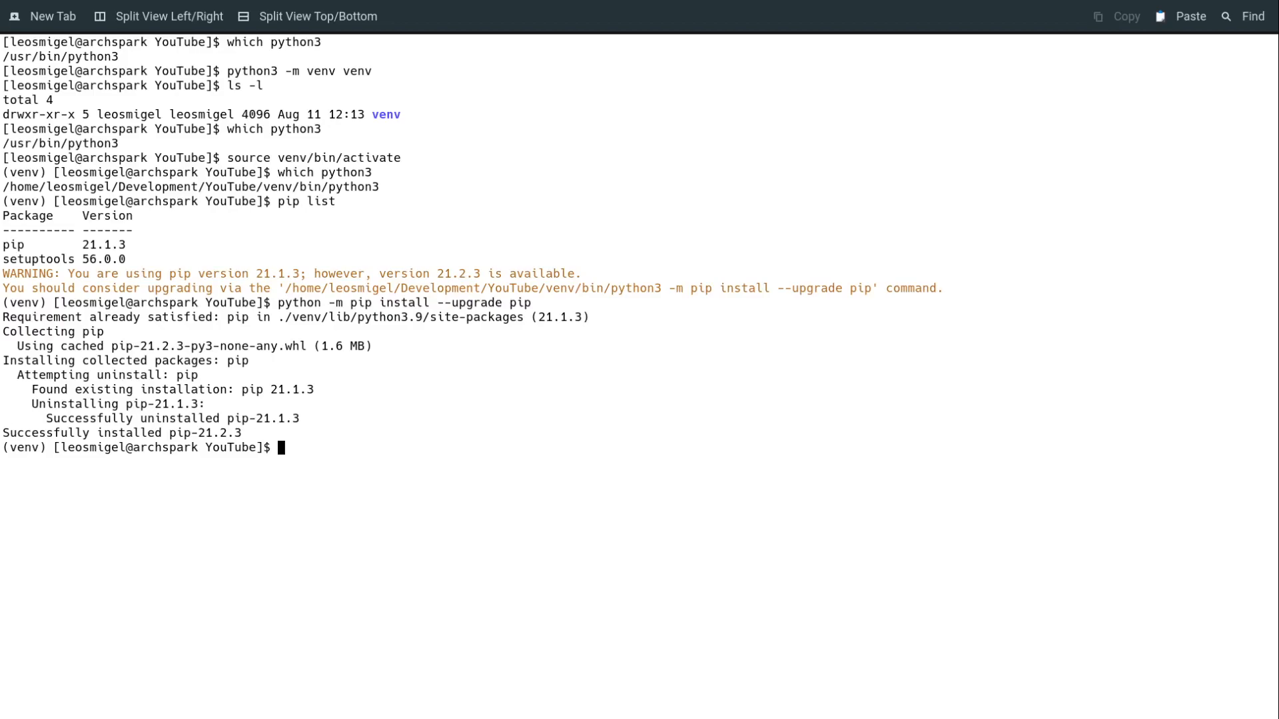
pyautogui.write('pip install pandas')
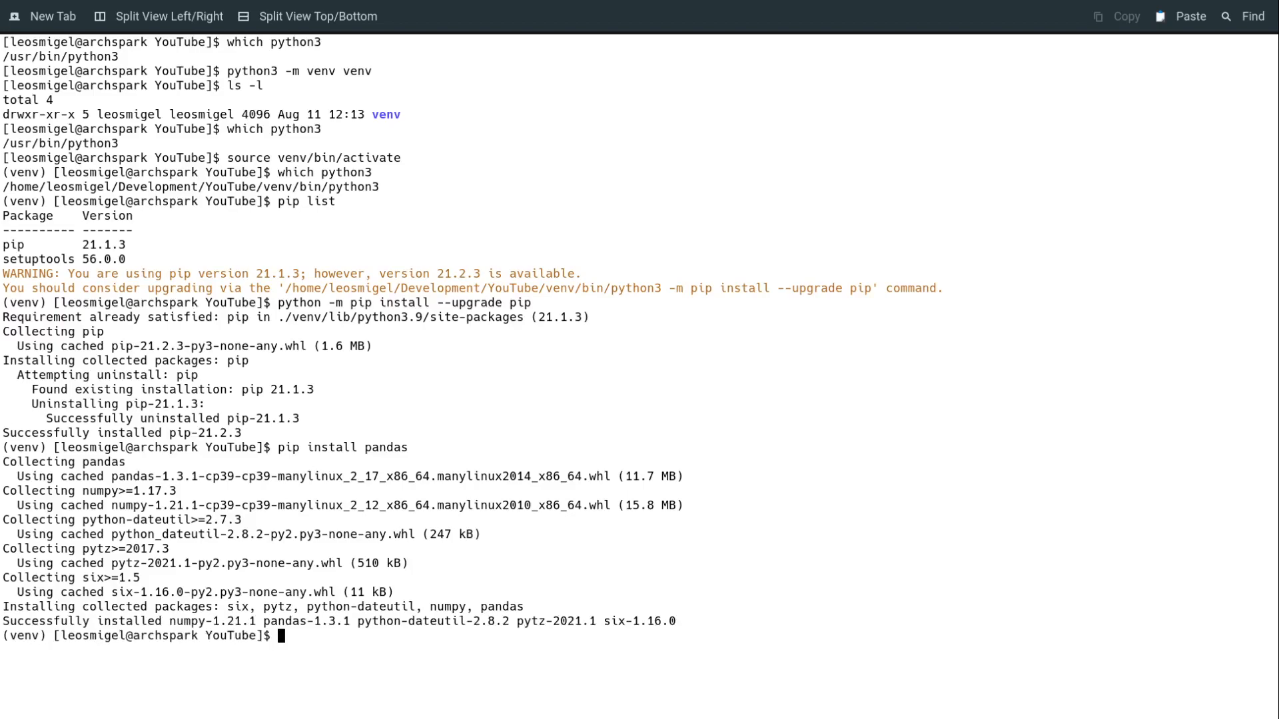
pyautogui.write('pip list')
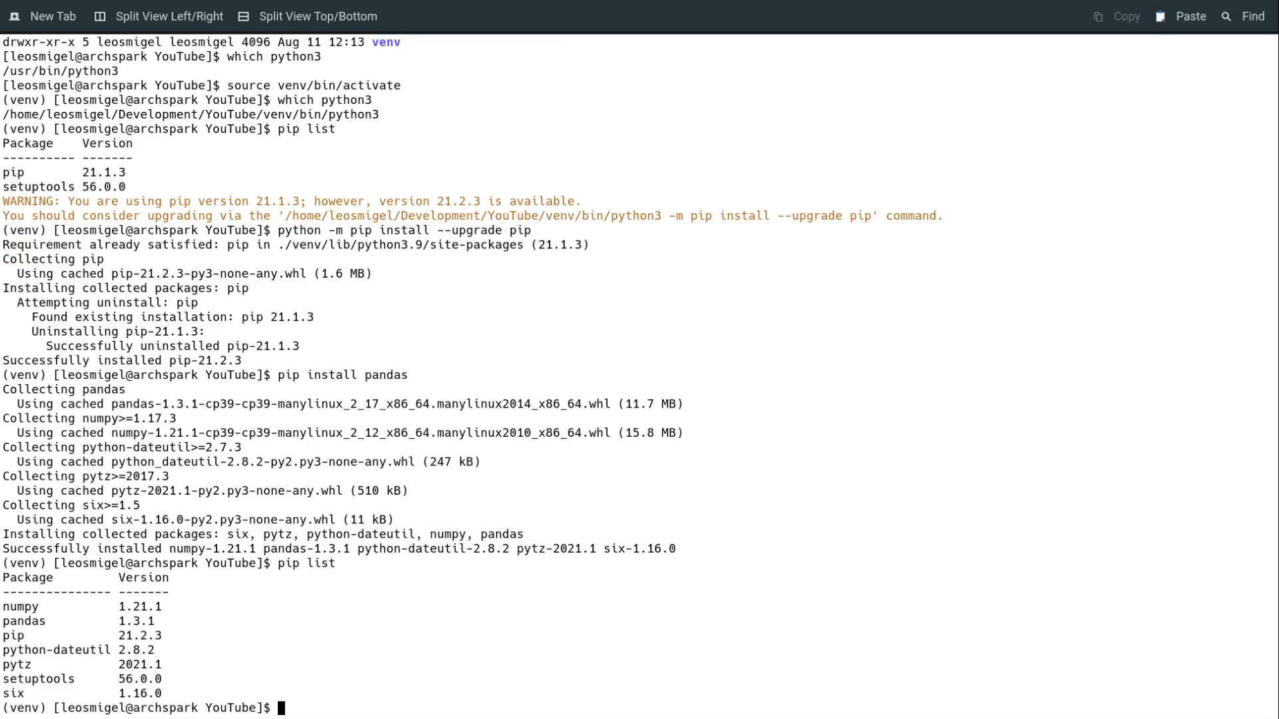
pyautogui.write('pip freeze >')
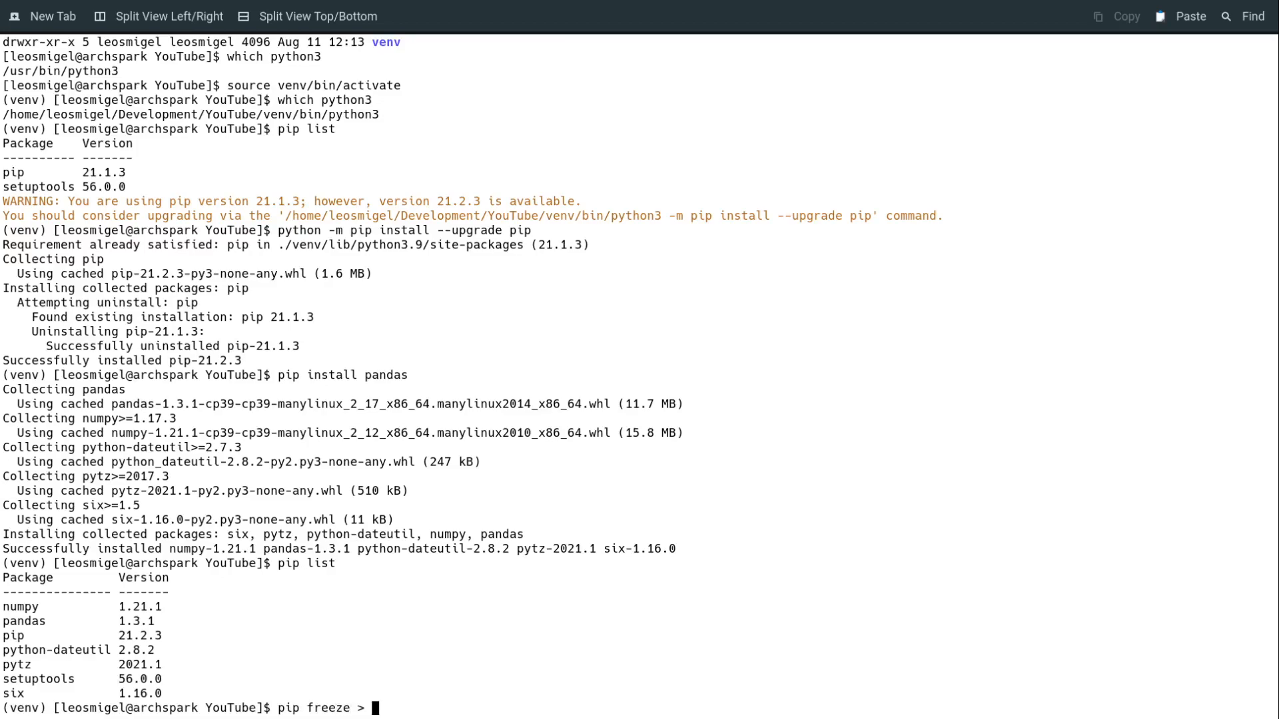
# Freeze installed packages into requirements.txt and print its pinned contents with cat
pyautogui.write('requirements')
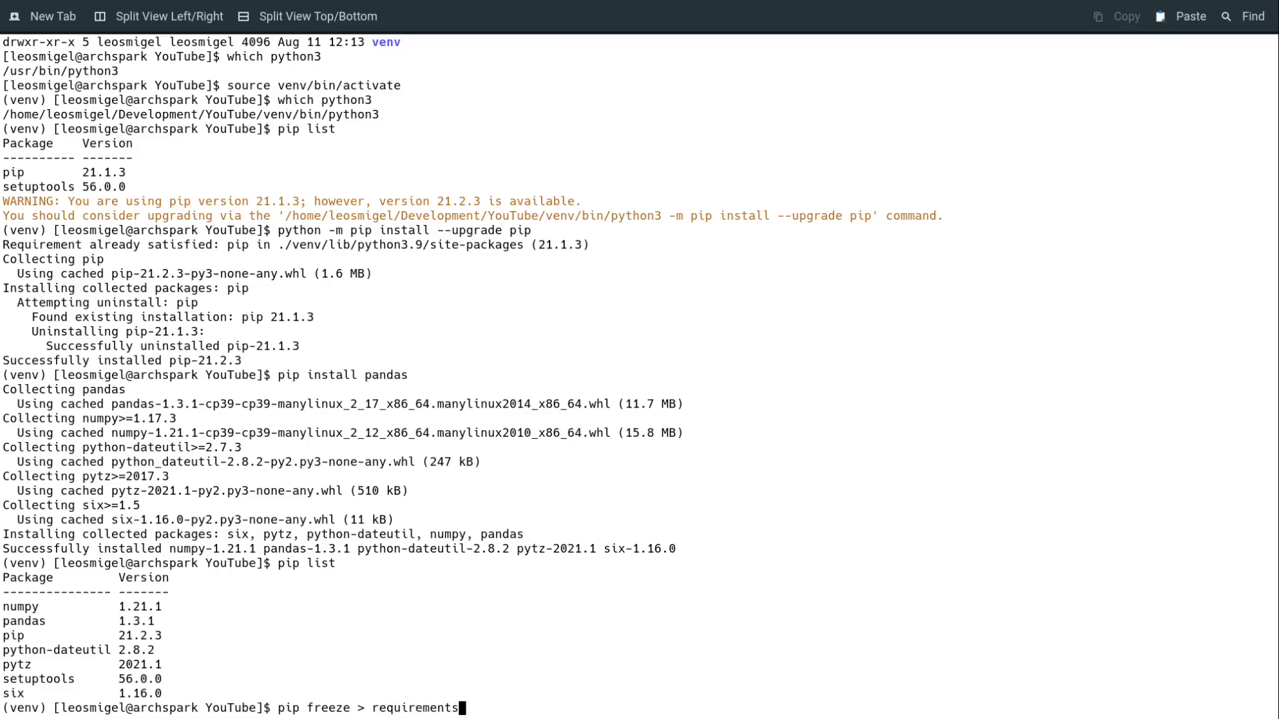
pyautogui.write('.txt')
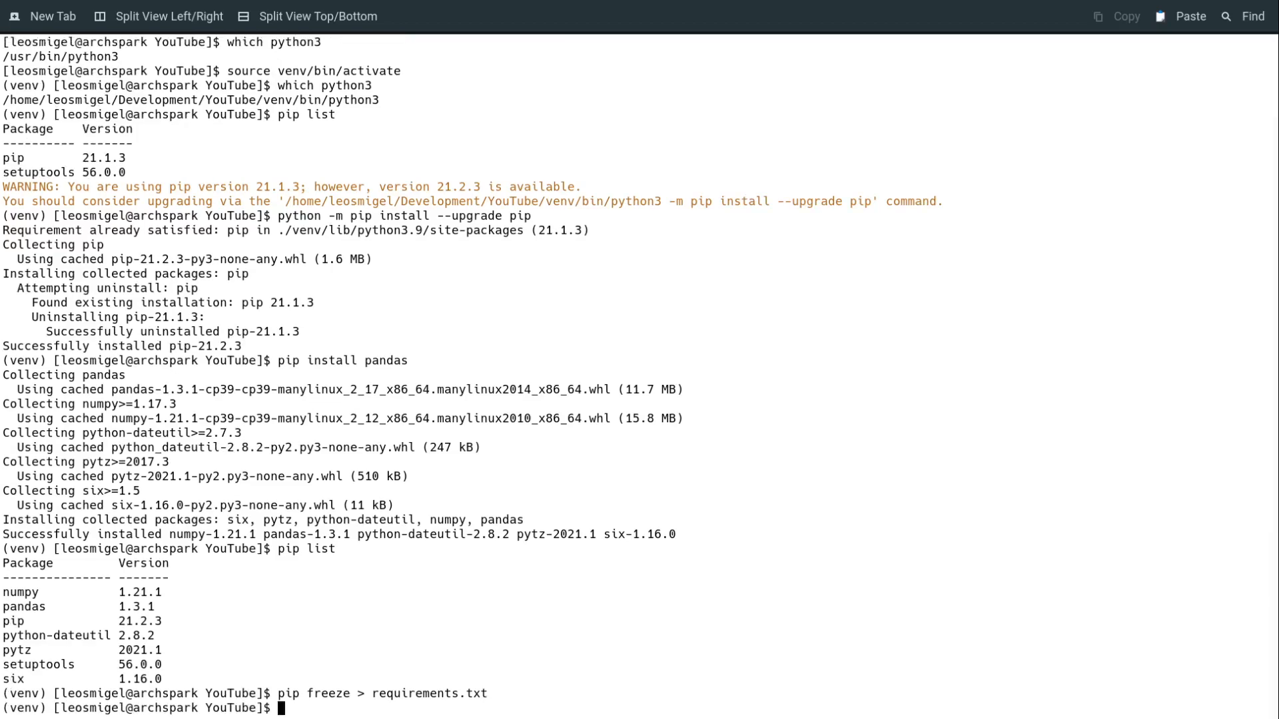
pyautogui.write('cat')
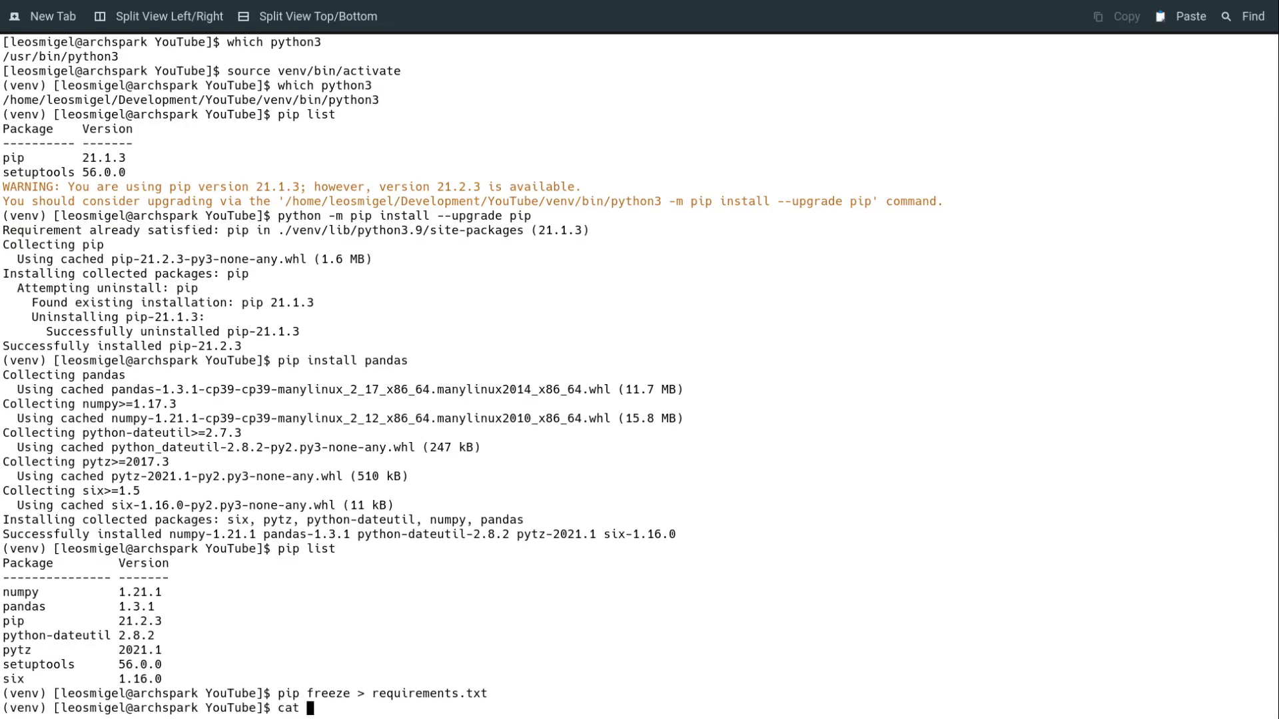
pyautogui.write('requirements.txt')
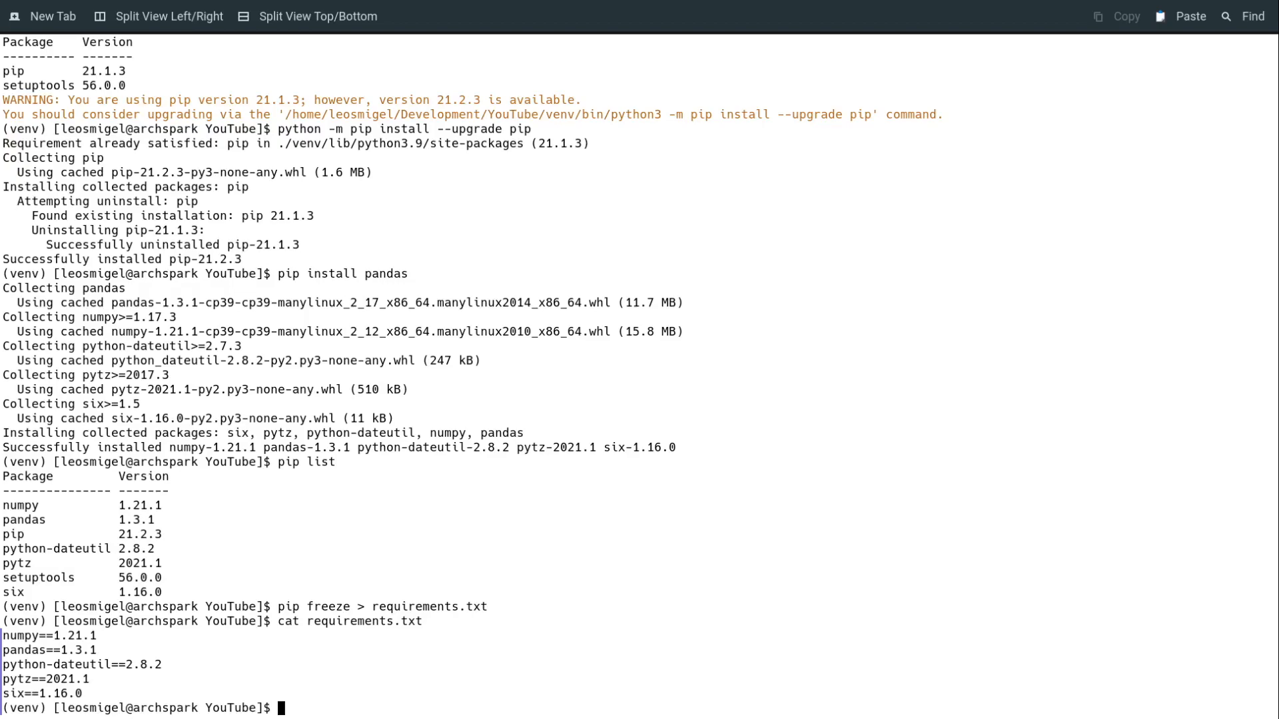
# List the project folder and remove the venv folder with 'rm -fr venv/'
pyautogui.write('ls -')
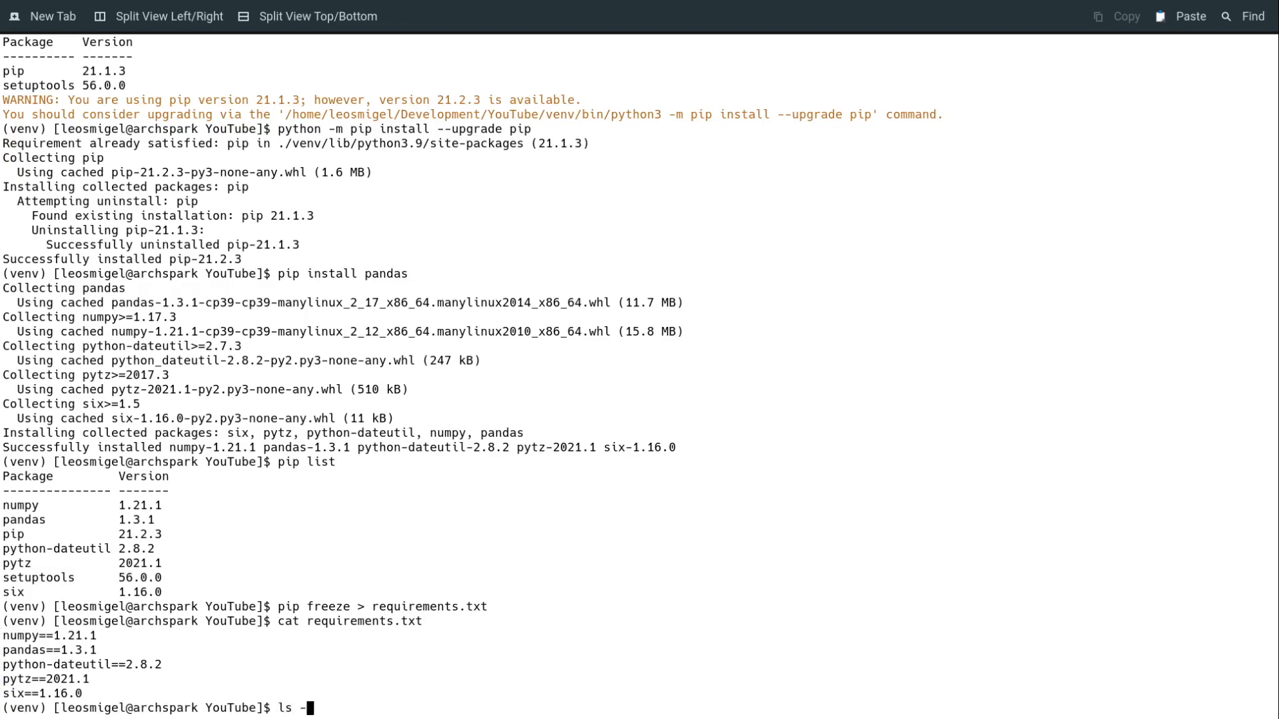
pyautogui.press('Return')
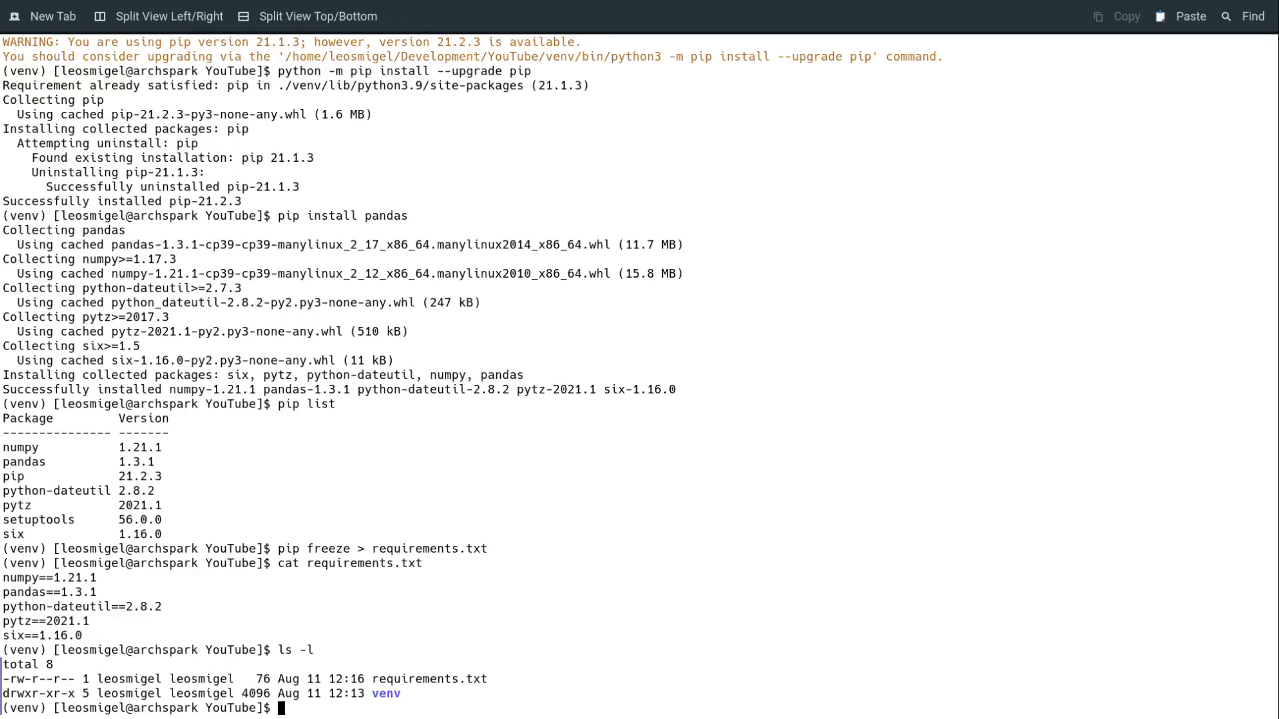
pyautogui.write('rm -')
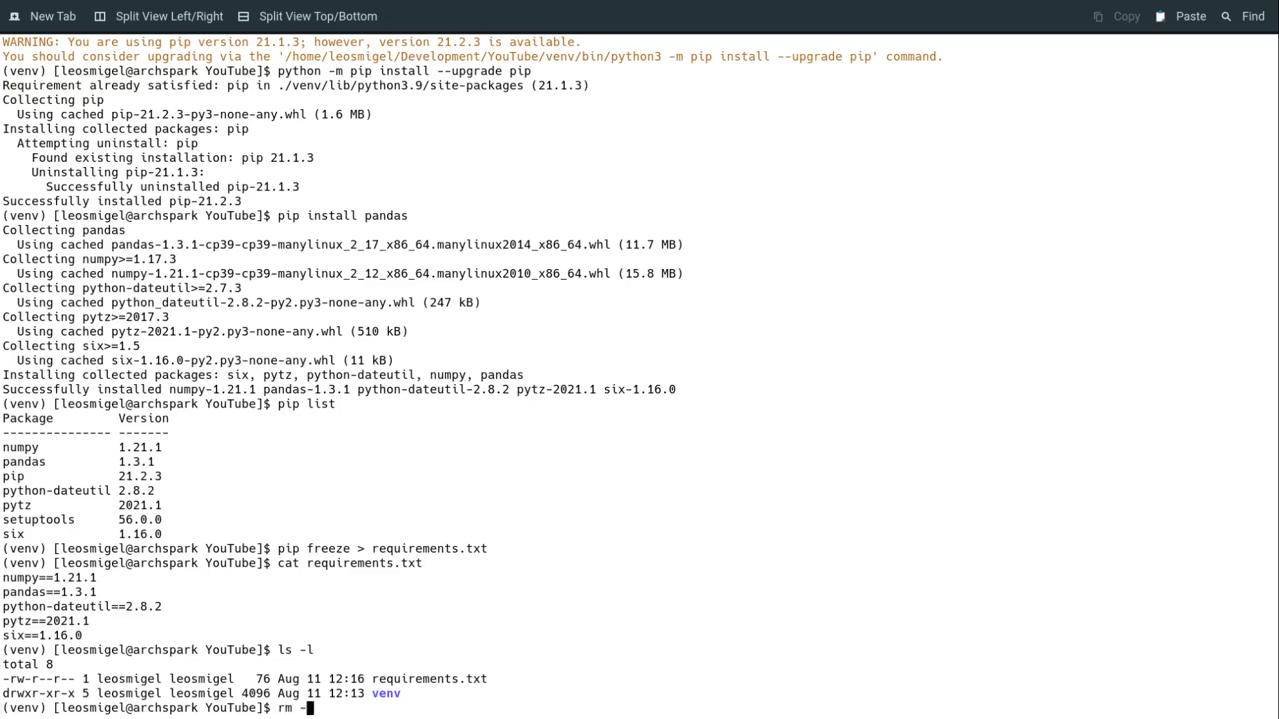
pyautogui.write('fr ve')
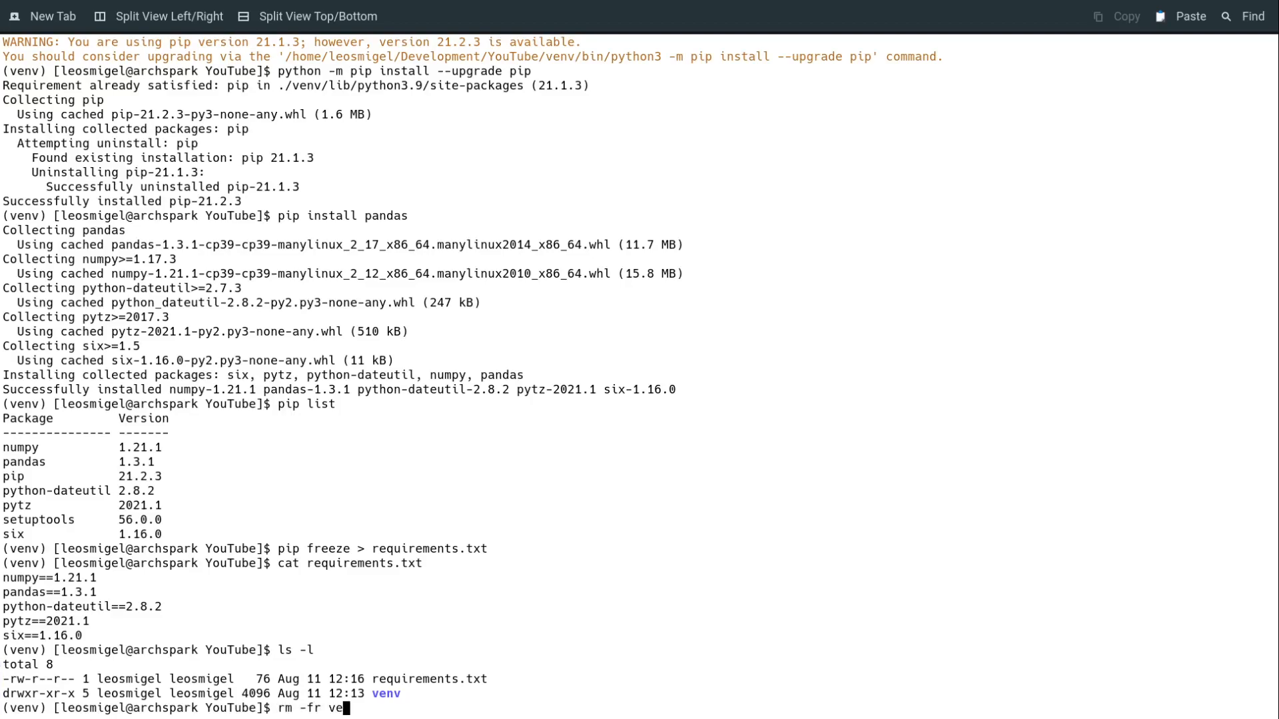
pyautogui.write('nv/')
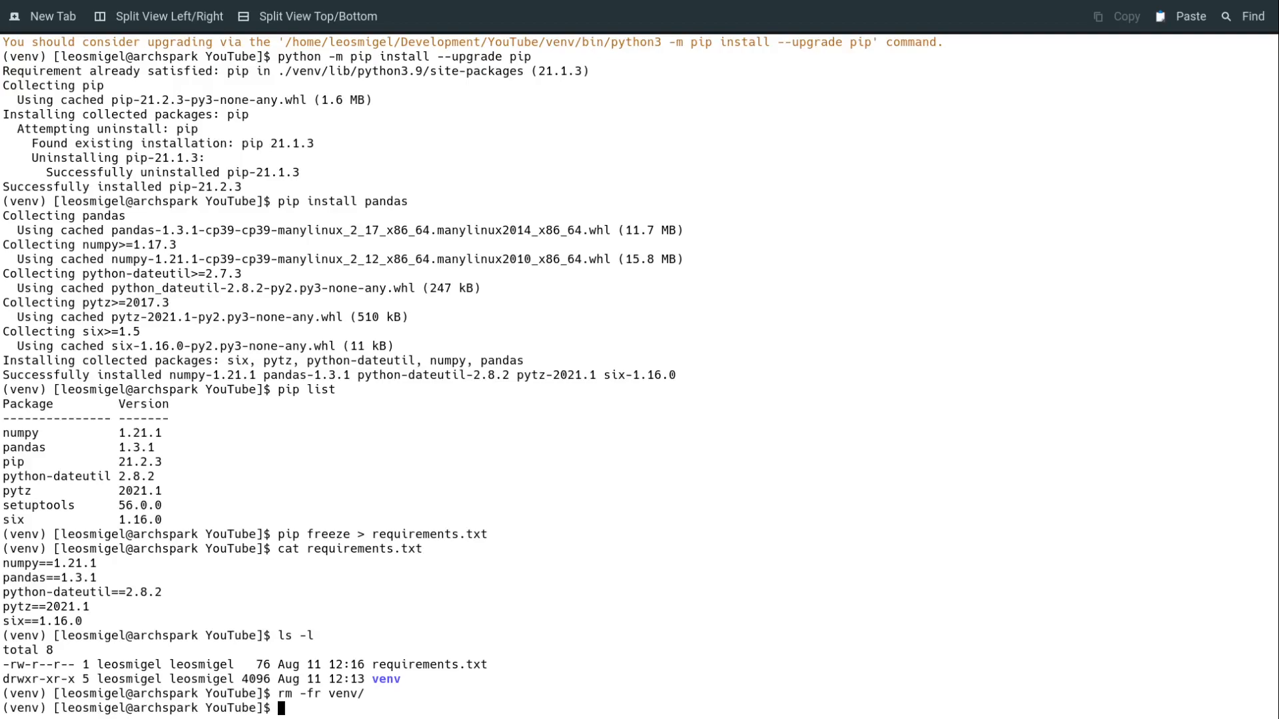
# Deactivate the environment, confirm system python3, and check only requirements.txt remains
pyautogui.write('deactive')
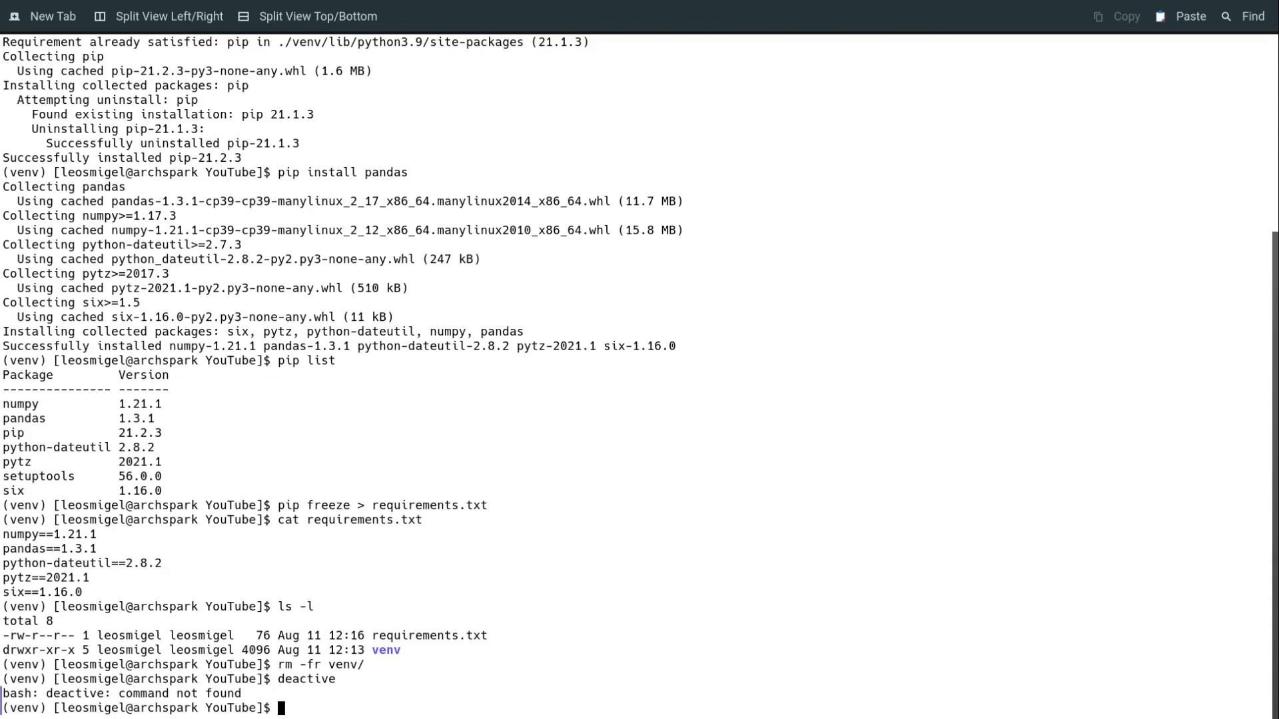
pyautogui.write('deactivate')
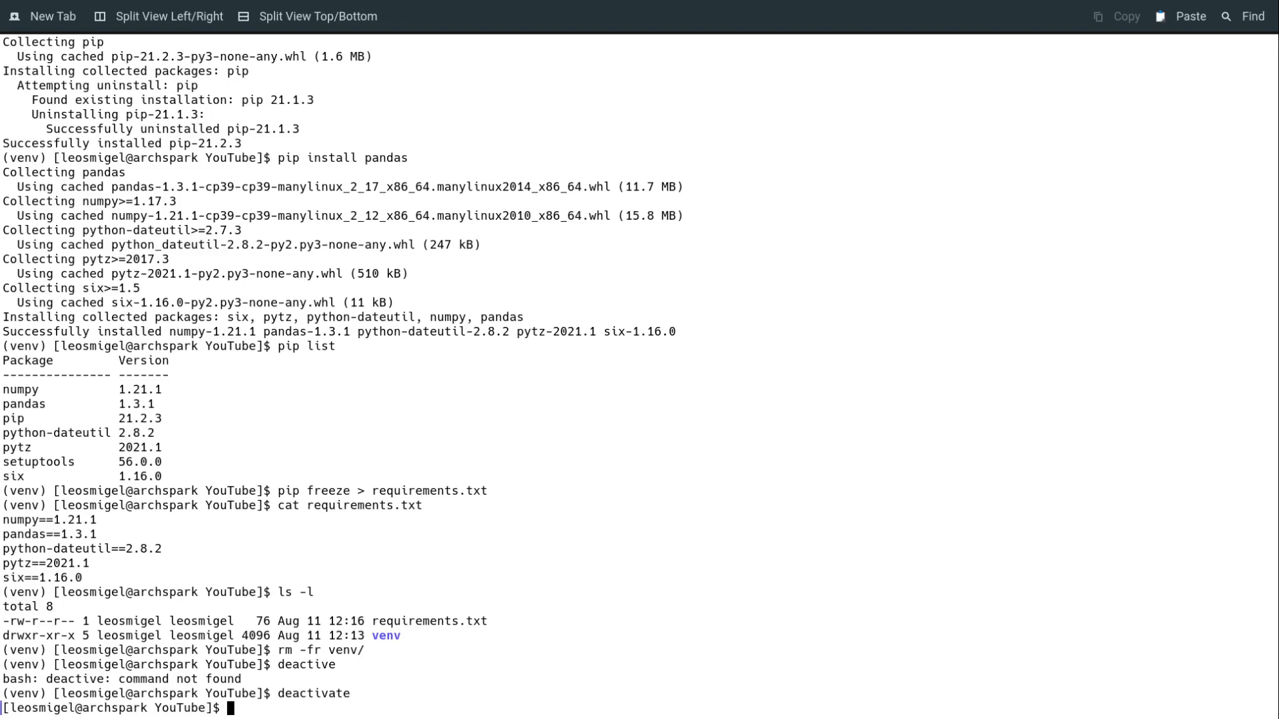
pyautogui.write('which python3')
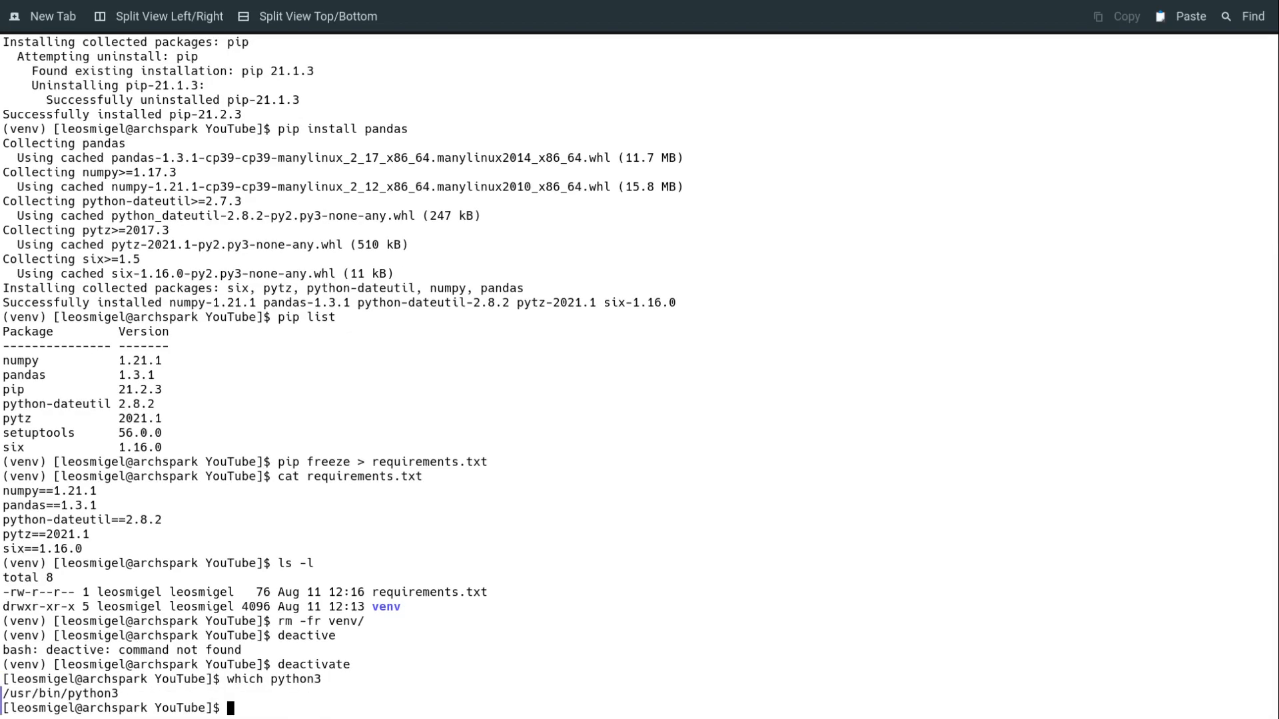
pyautogui.write('ls -l')
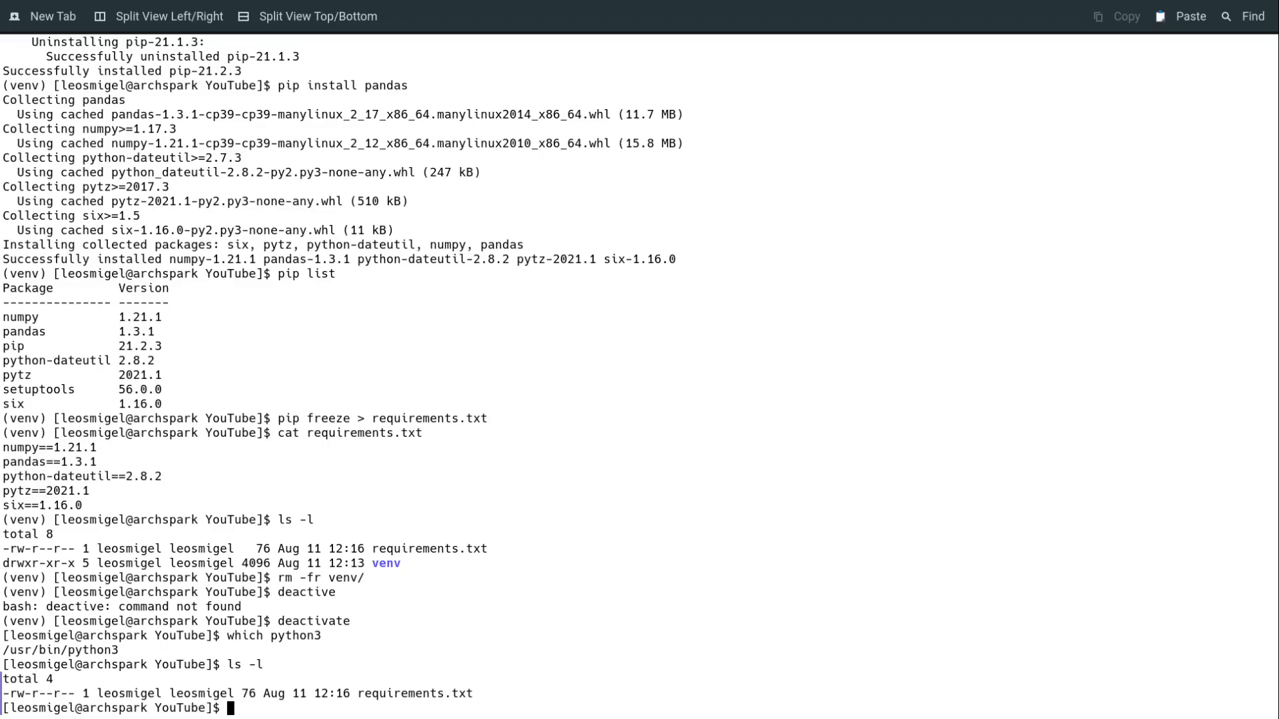
# Recreate a fresh virtual environment named venv with 'python3 -m venv venv'
pyautogui.write('python3 -m')
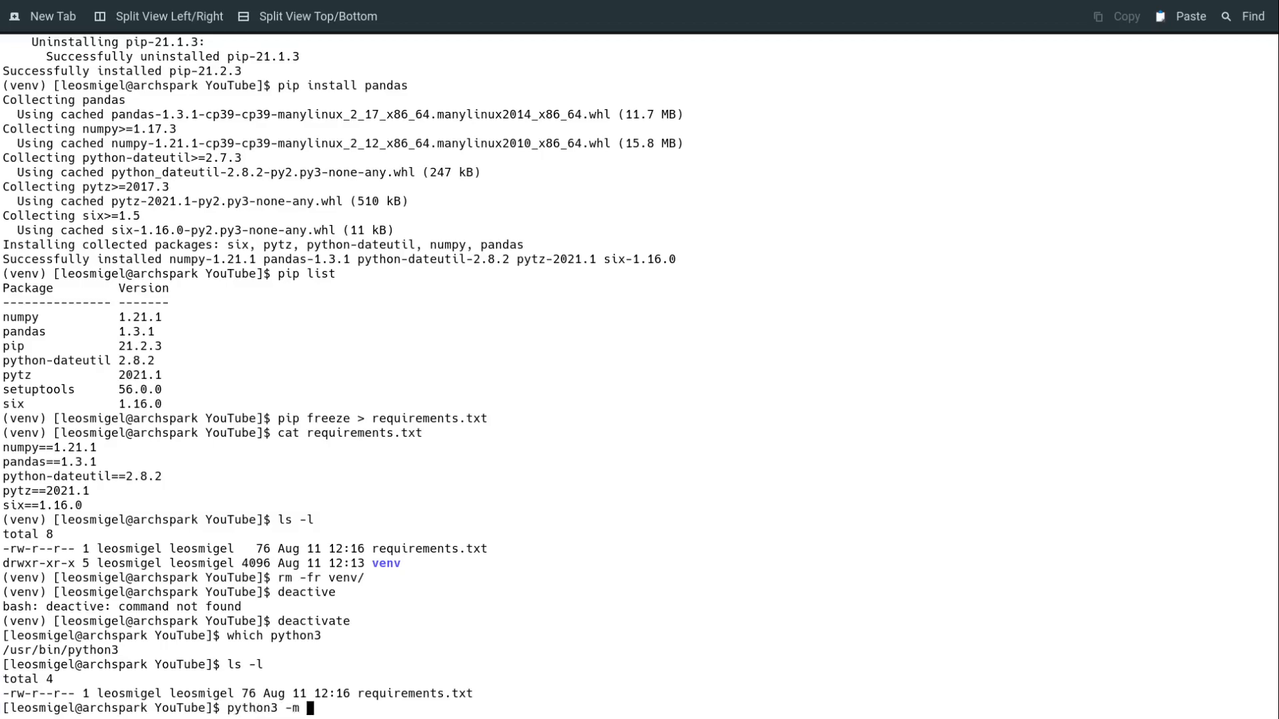
pyautogui.write('venv')
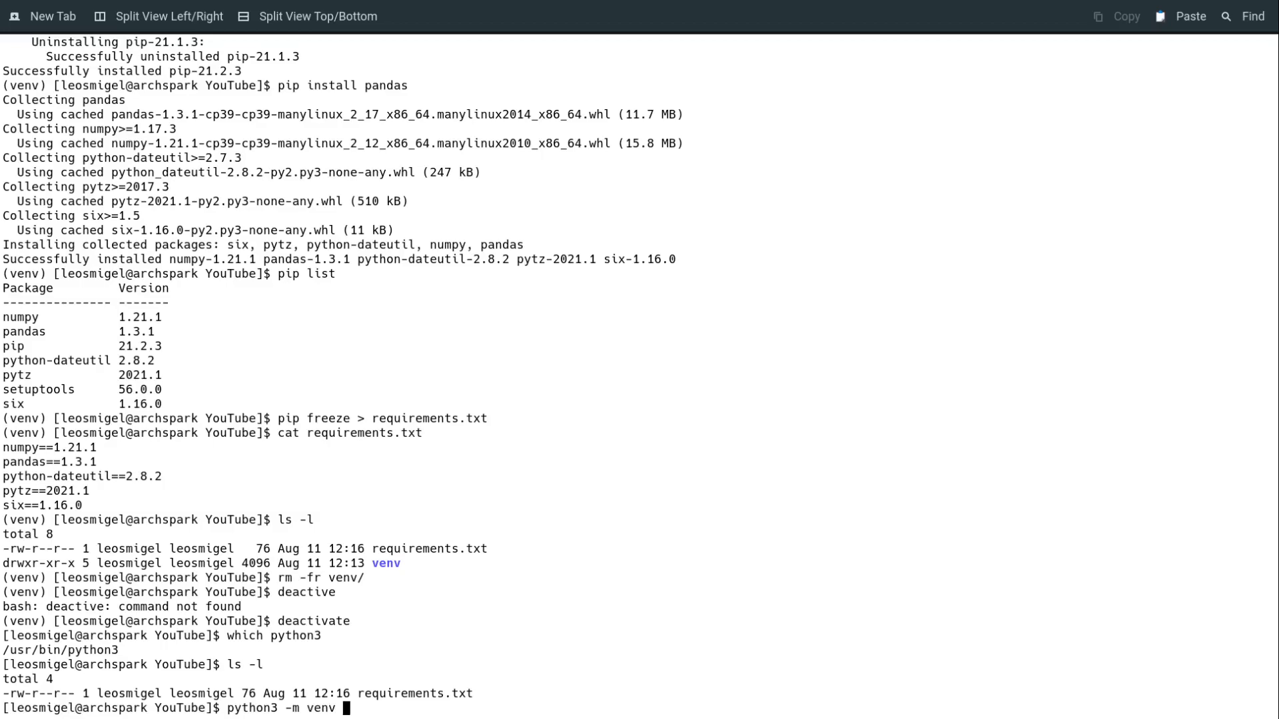
pyautogui.write('venv')
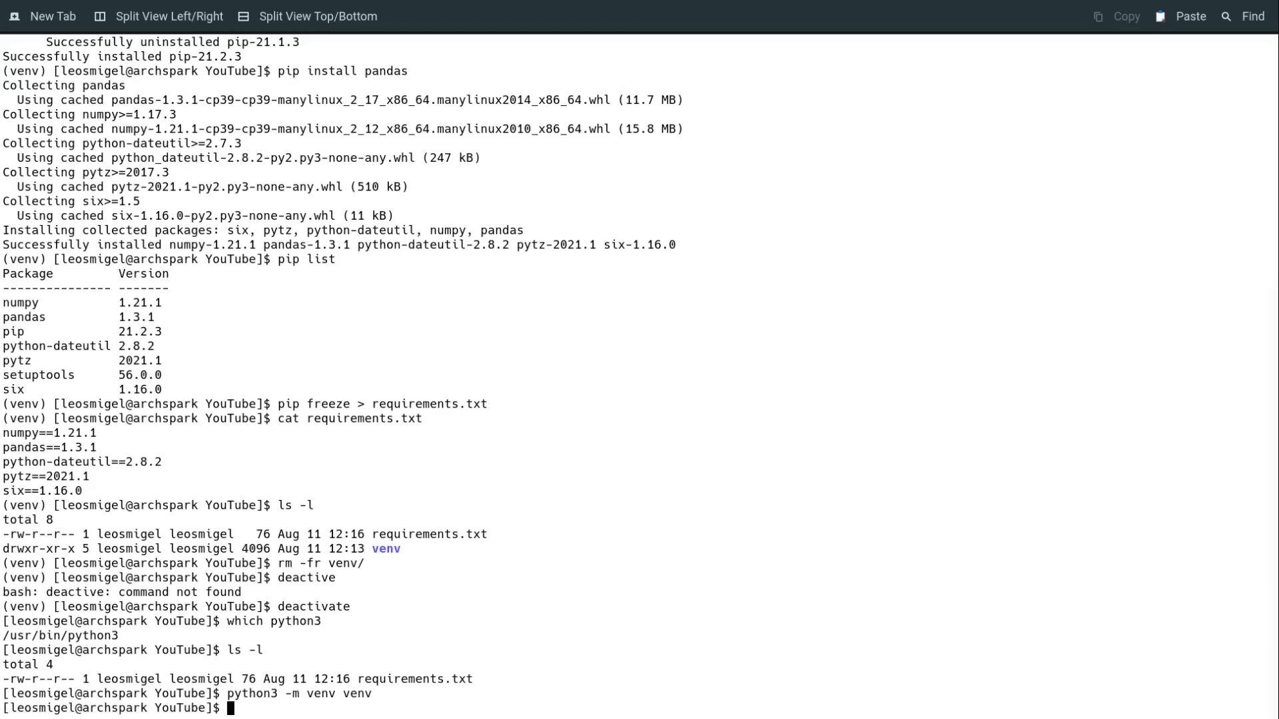
# Activate the new venv and verify python3 and python resolve inside it
pyautogui.write('source')
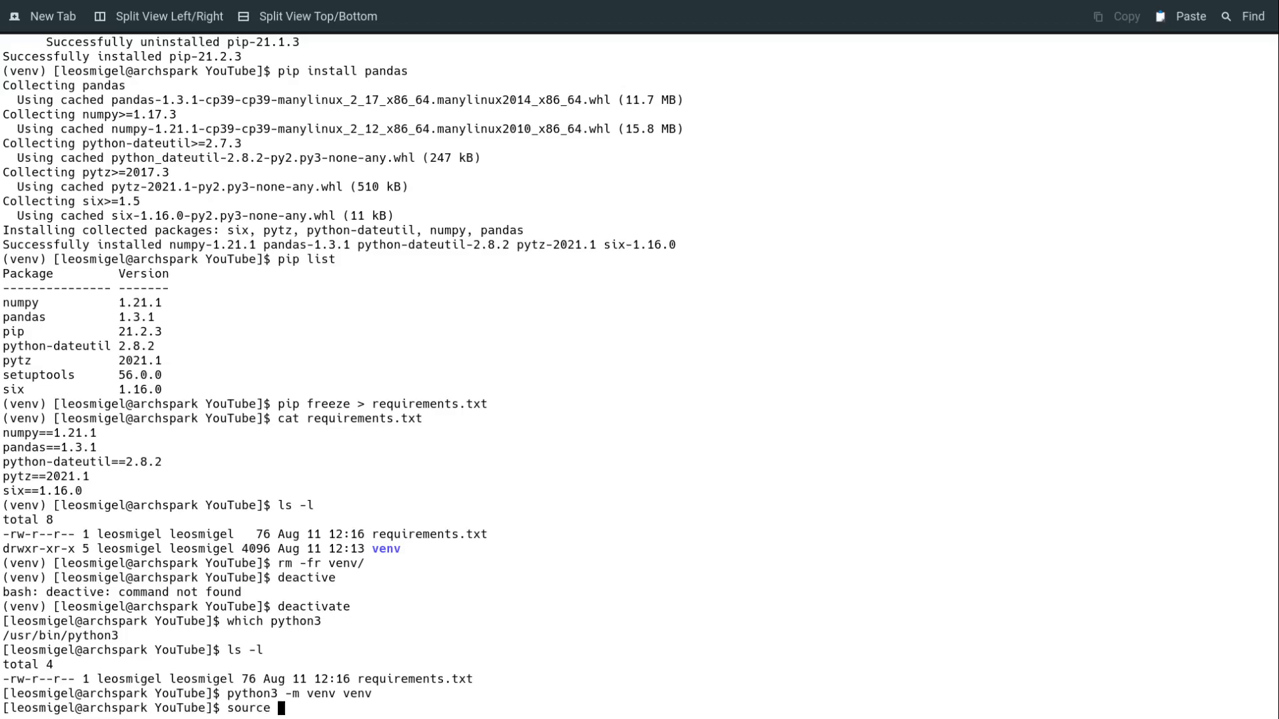
pyautogui.write('venv/bin/activate')
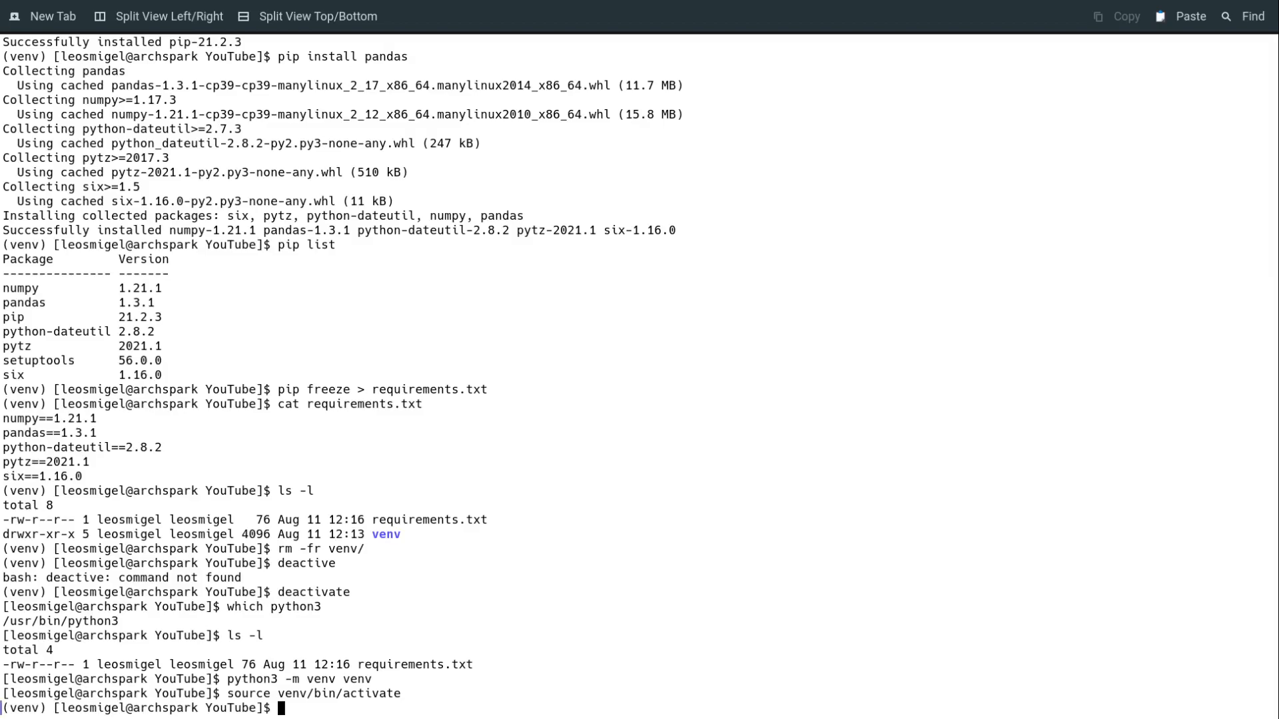
pyautogui.write('which p')
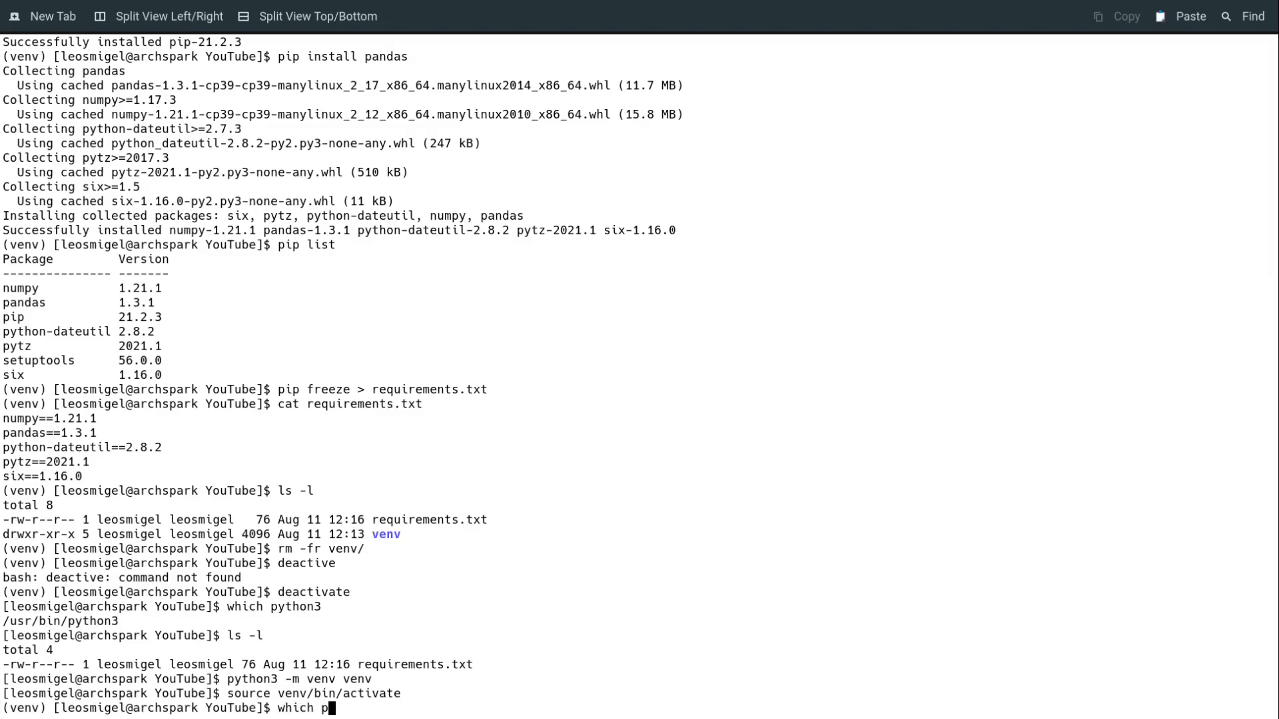
pyautogui.write('yth')
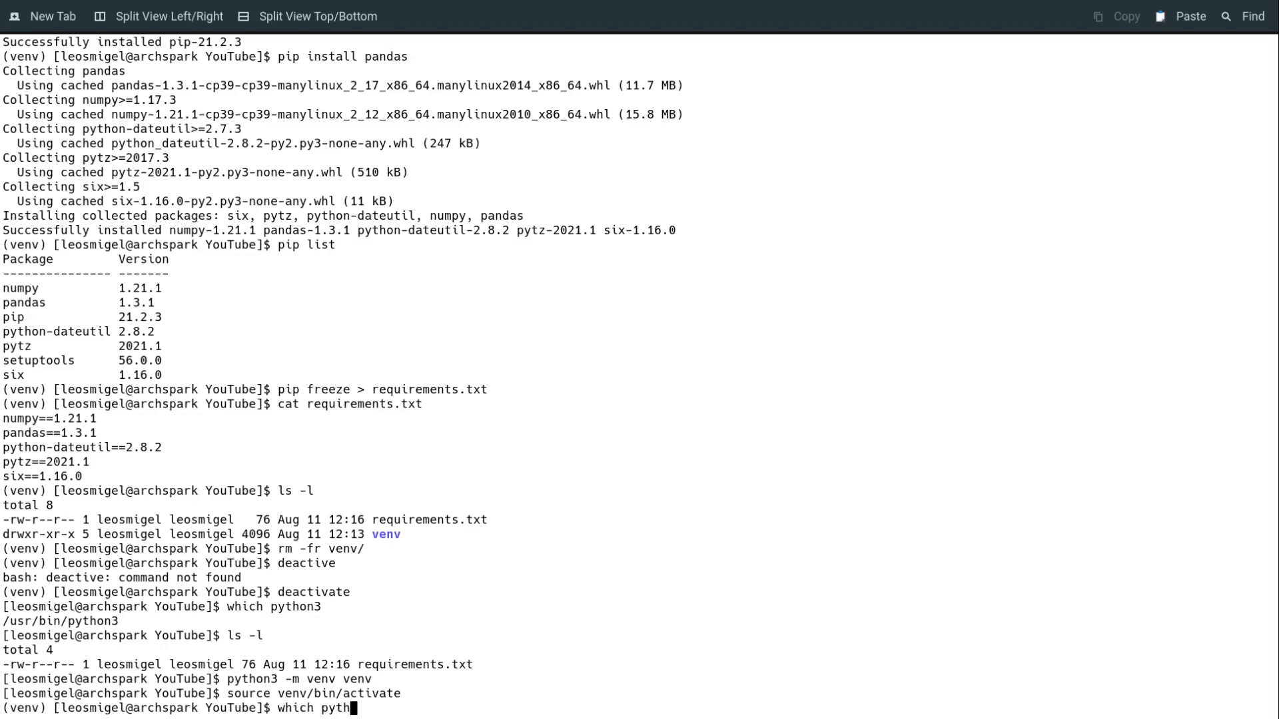
pyautogui.press('Return')
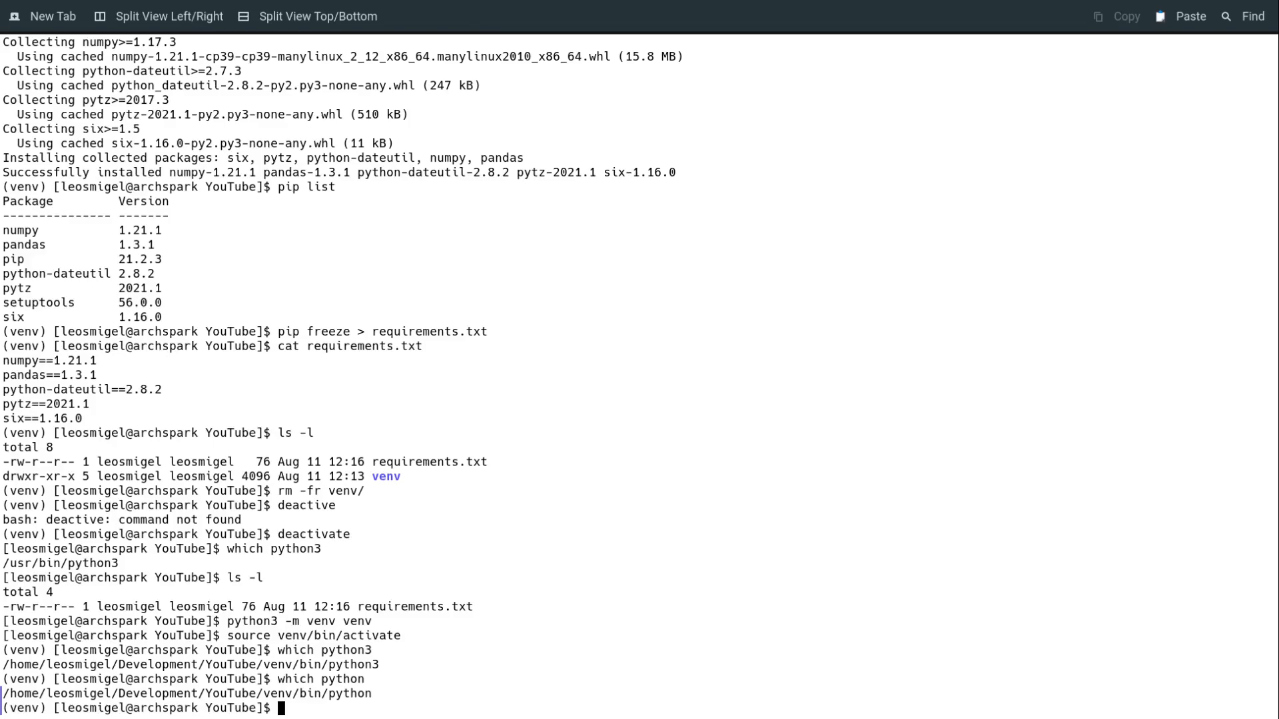
# Install numpy, pandas, python-dateutil, pytz and six with 'pip install -r requirements.txt'
pyautogui.write('pip install')
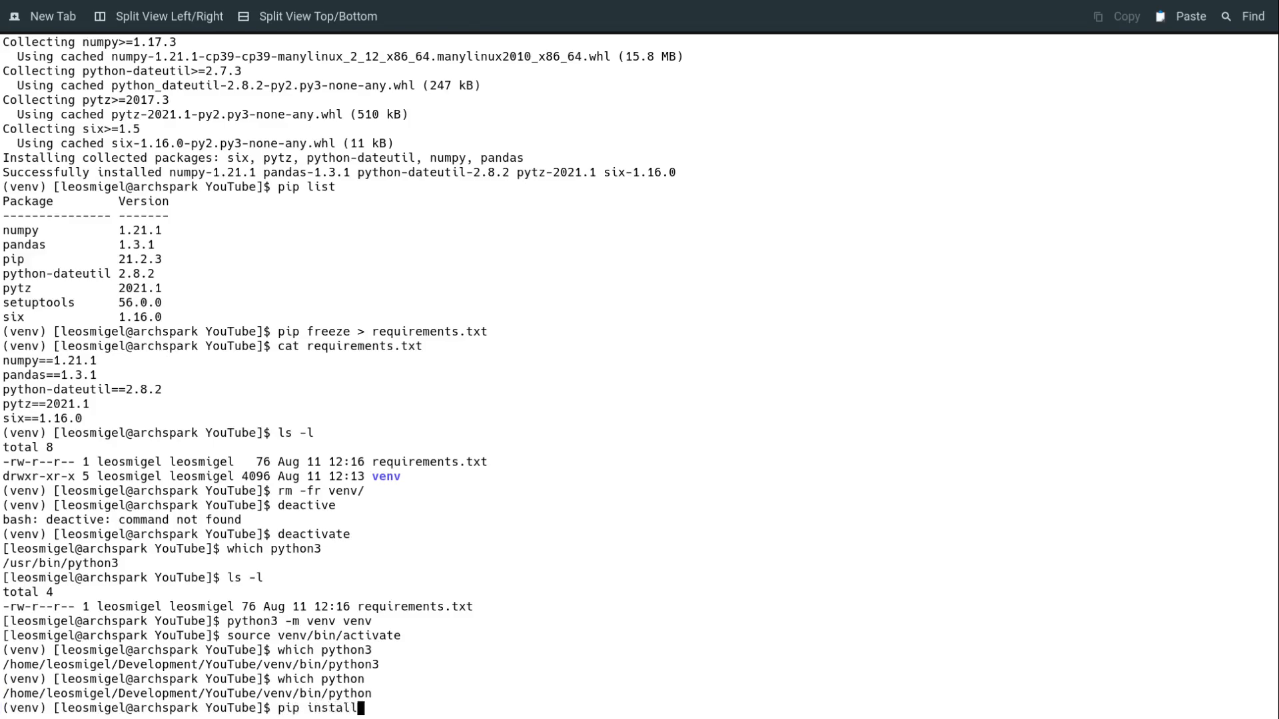
pyautogui.write('-r requirements.txt')
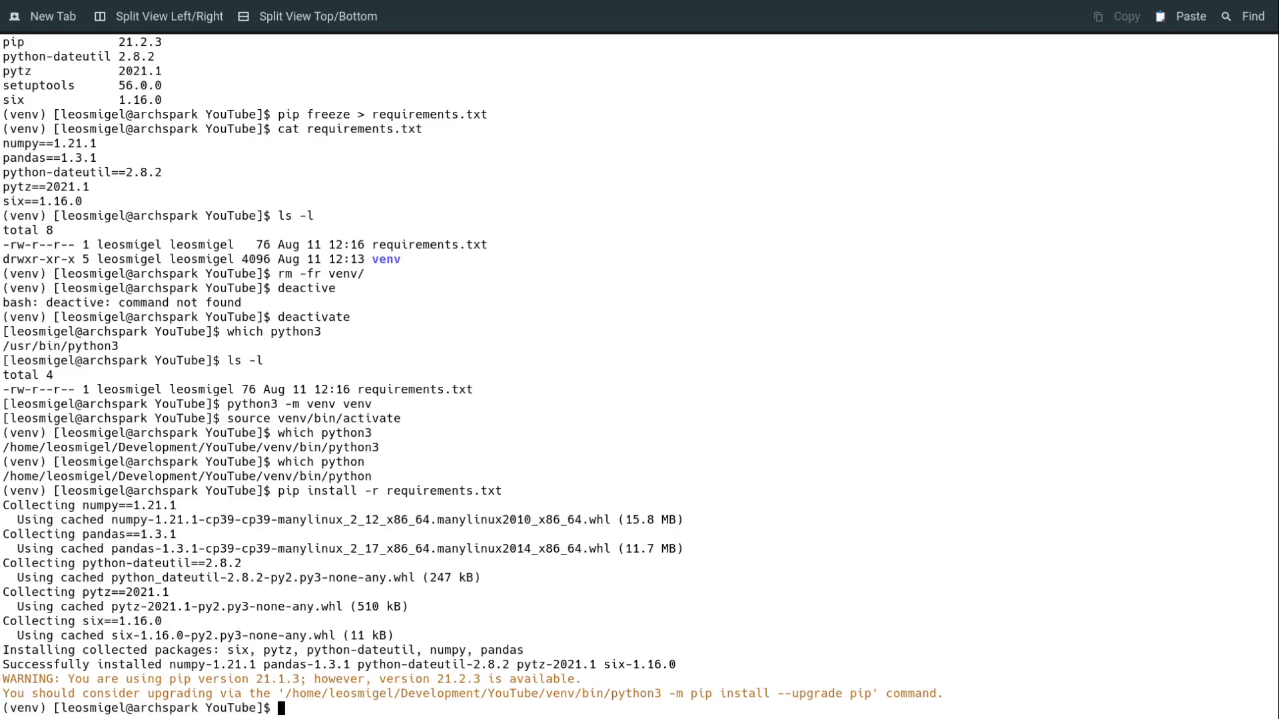
pyautogui.write('ls')
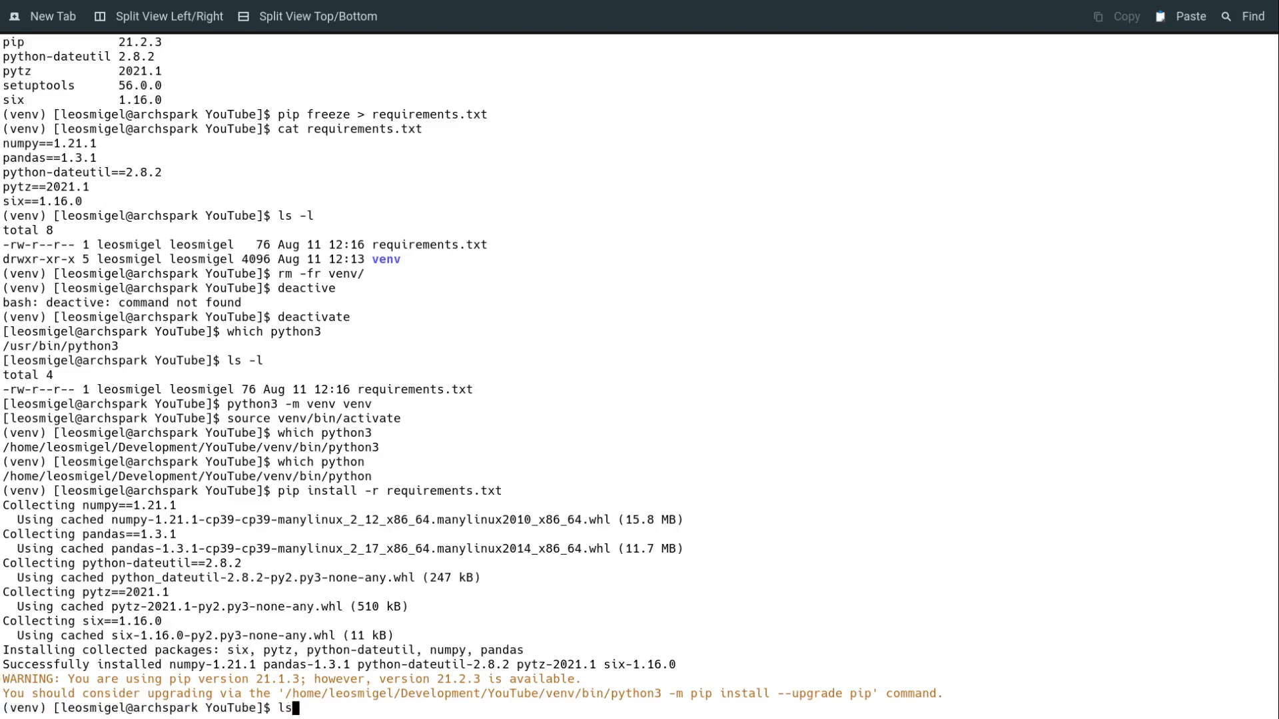